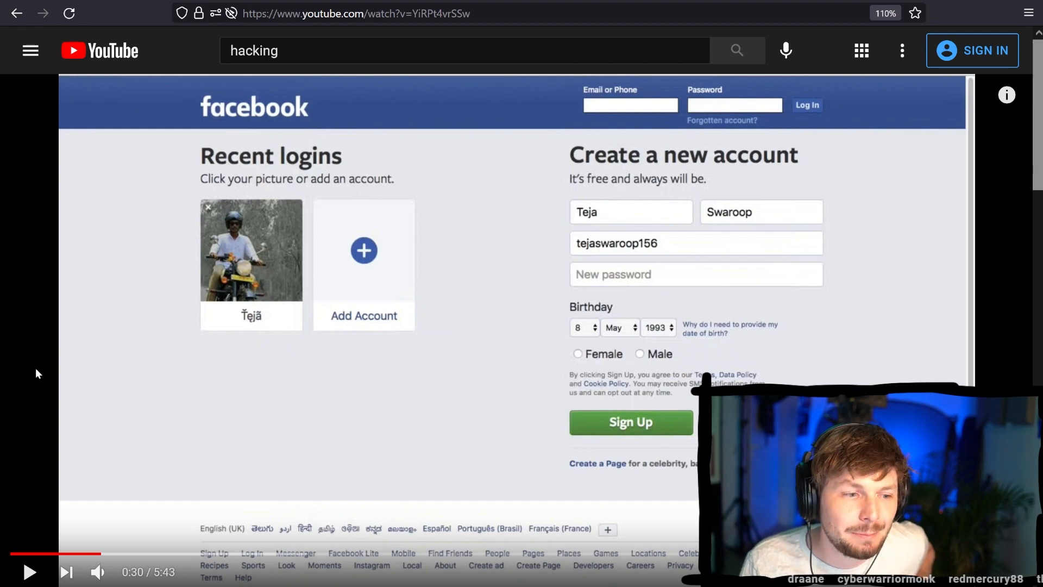
Seek the hacking video back to 0:20 on the empty Facebook sign-up form.
scroll("down", 3)
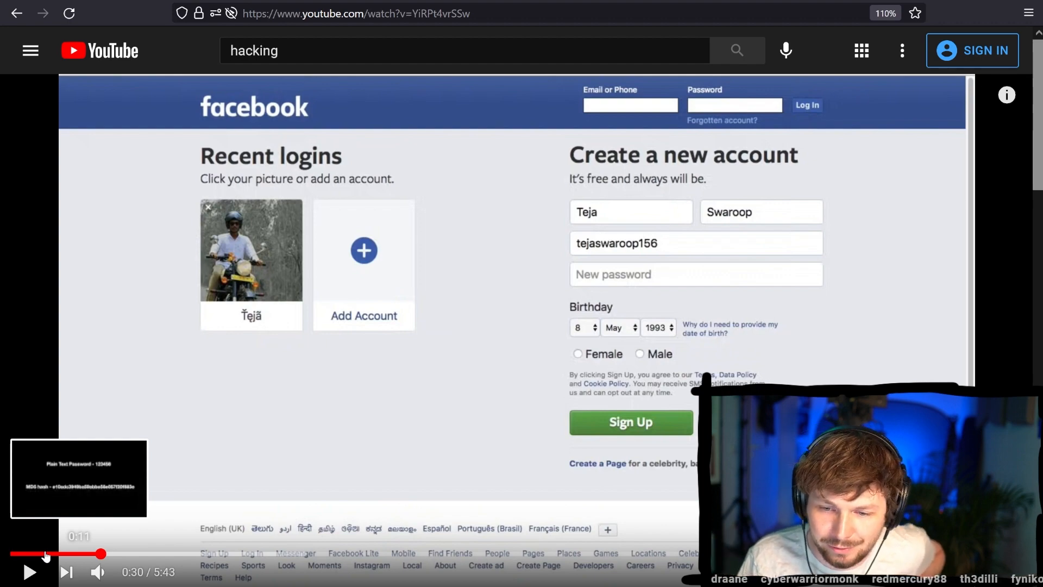
left_click(26, 553)
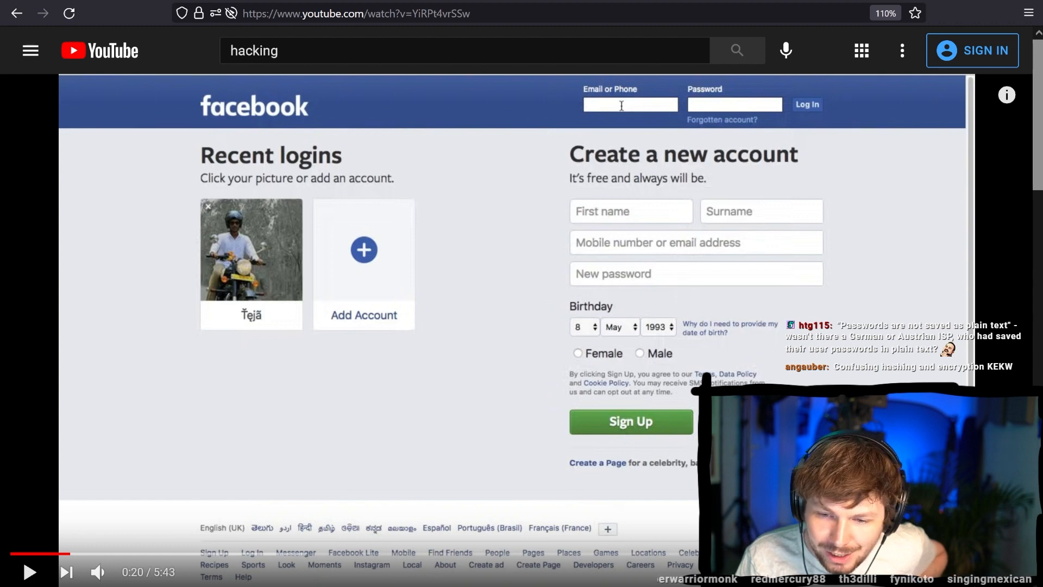
mouse_move(388, 206)
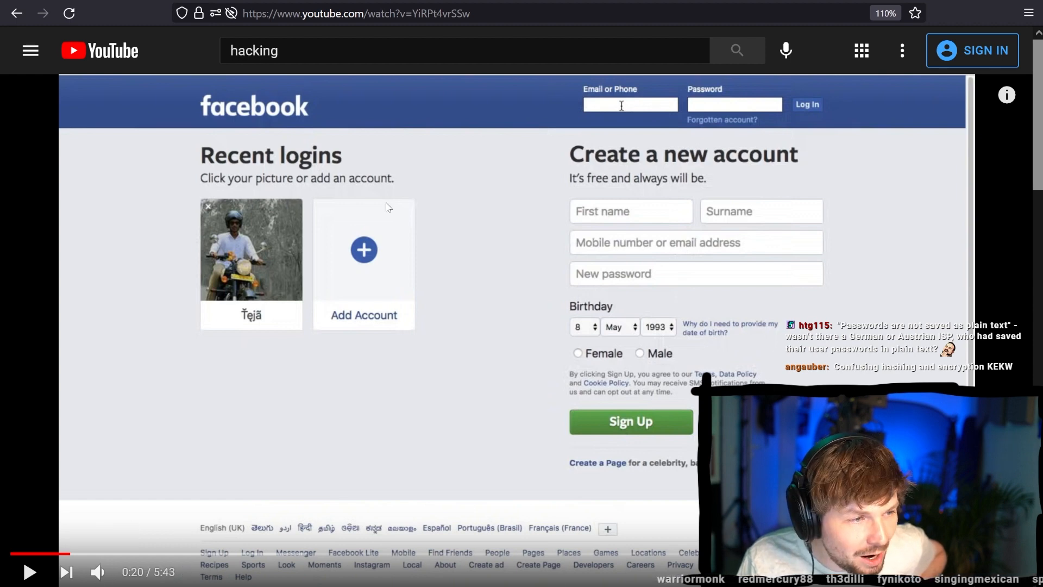
mouse_move(538, 56)
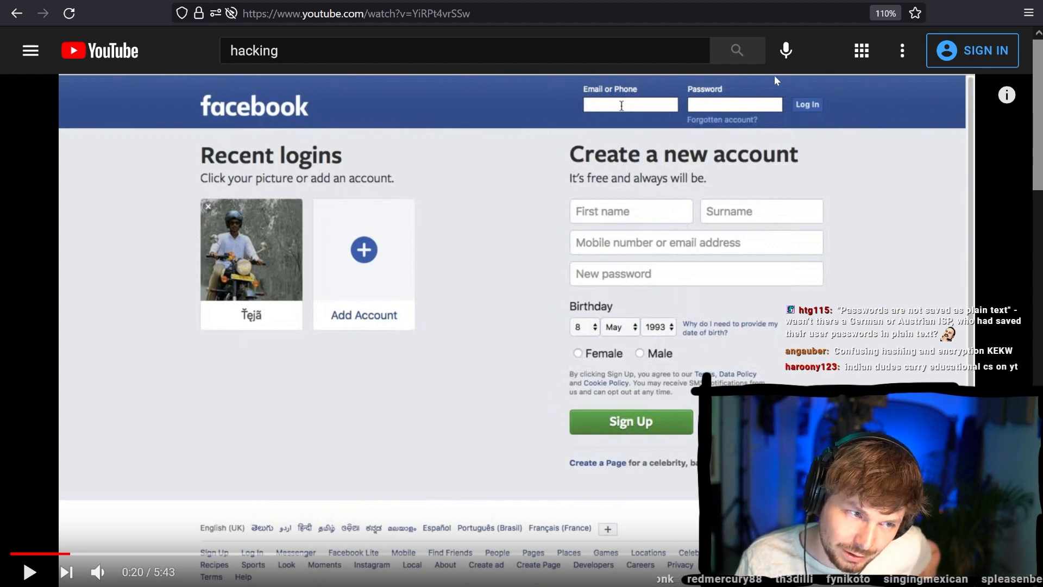
mouse_move(163, 171)
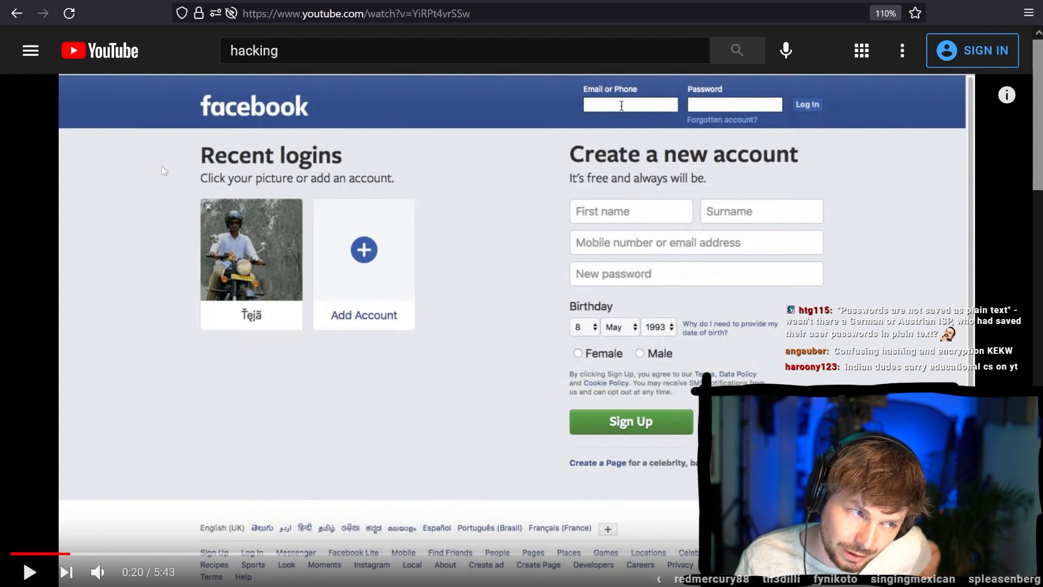
mouse_move(492, 210)
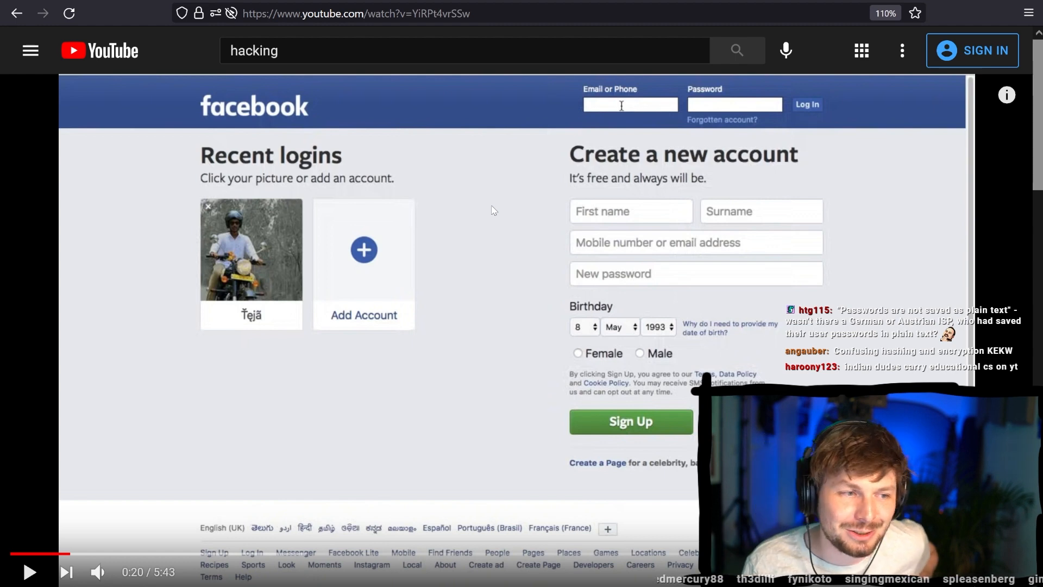
mouse_move(401, 443)
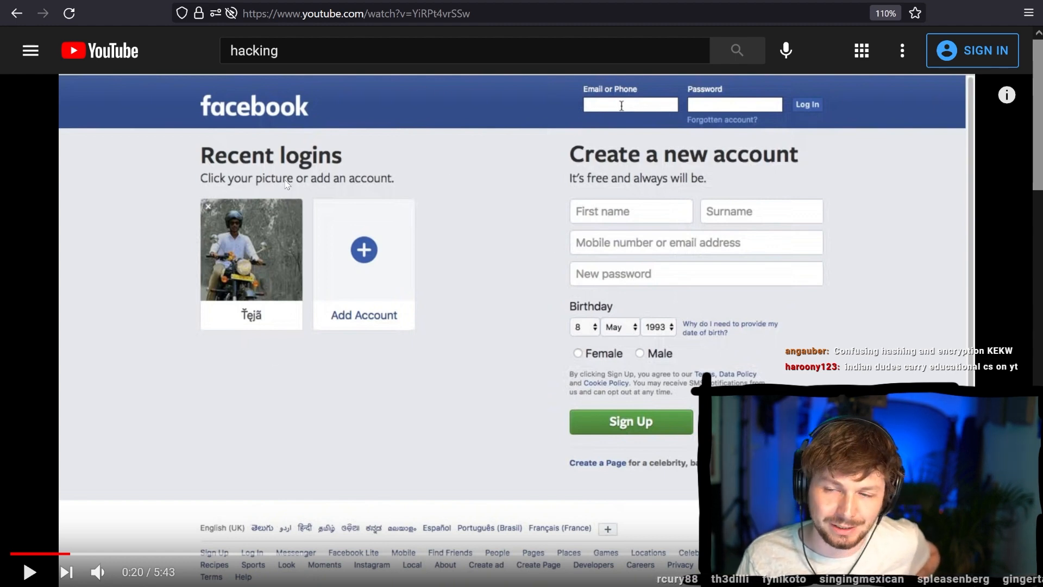
mouse_move(256, 108)
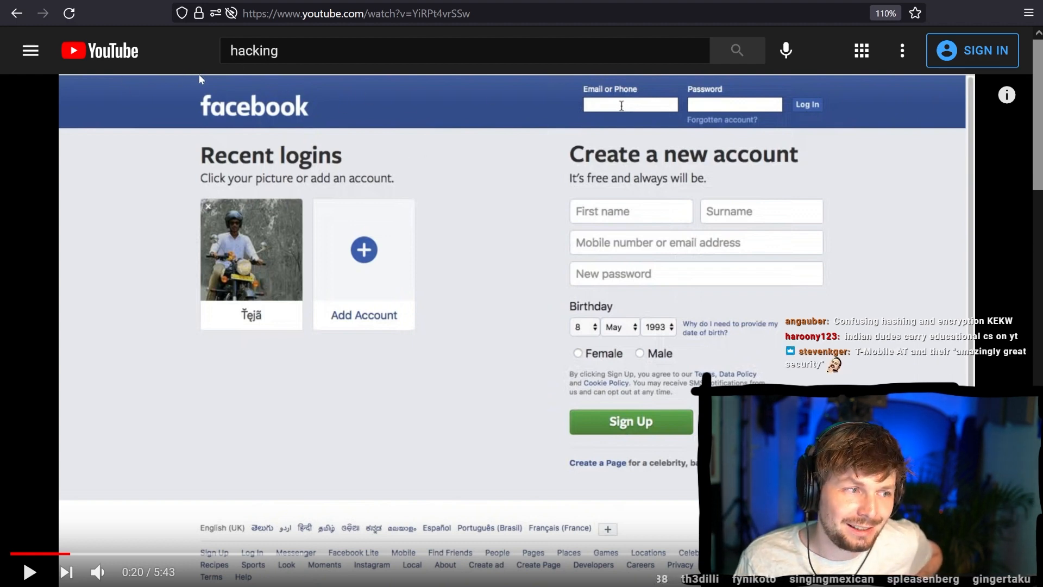
mouse_move(737, 63)
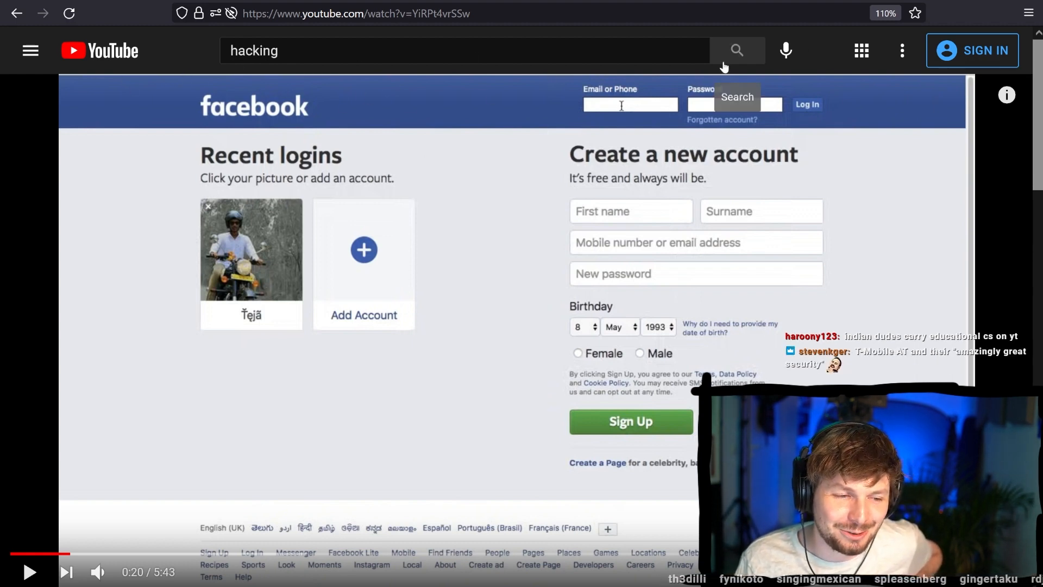
mouse_move(332, 72)
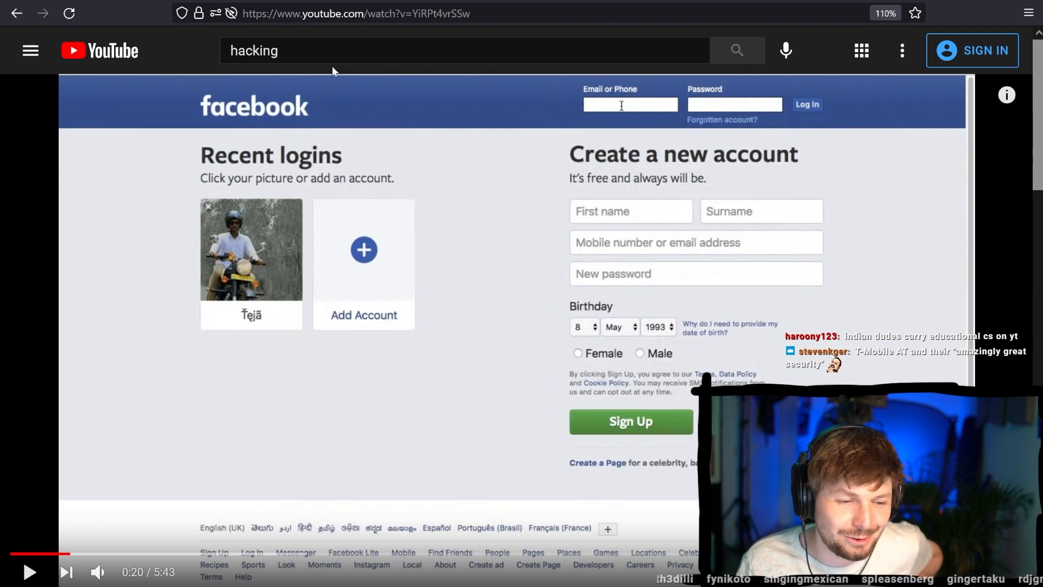
mouse_move(458, 105)
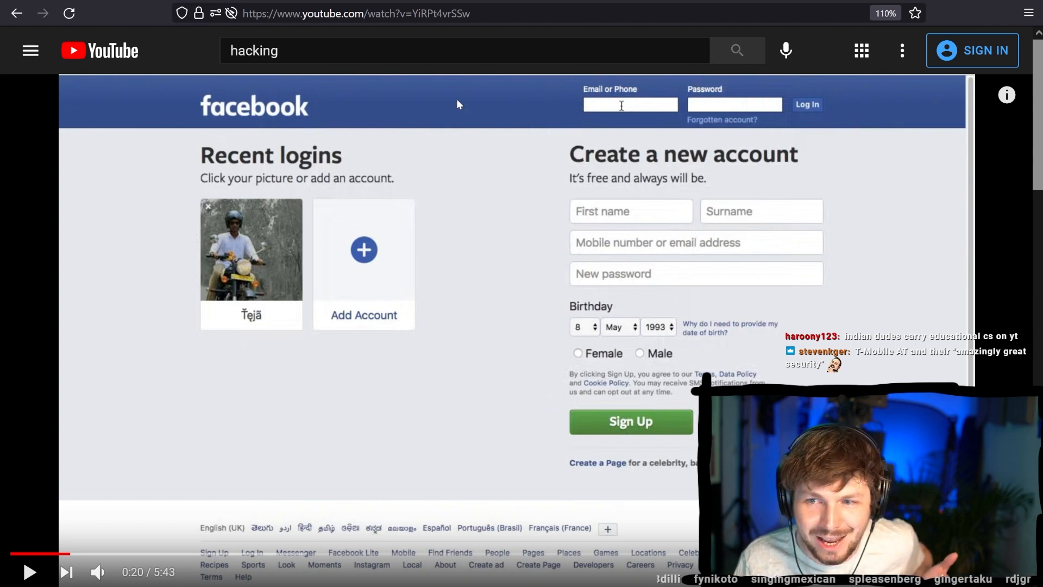
mouse_move(307, 103)
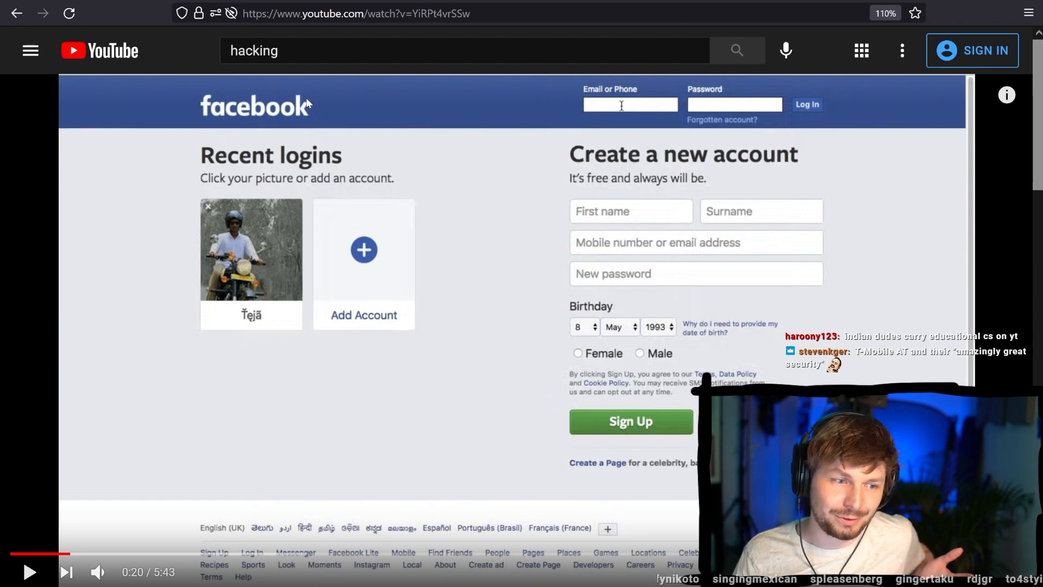
mouse_move(406, 150)
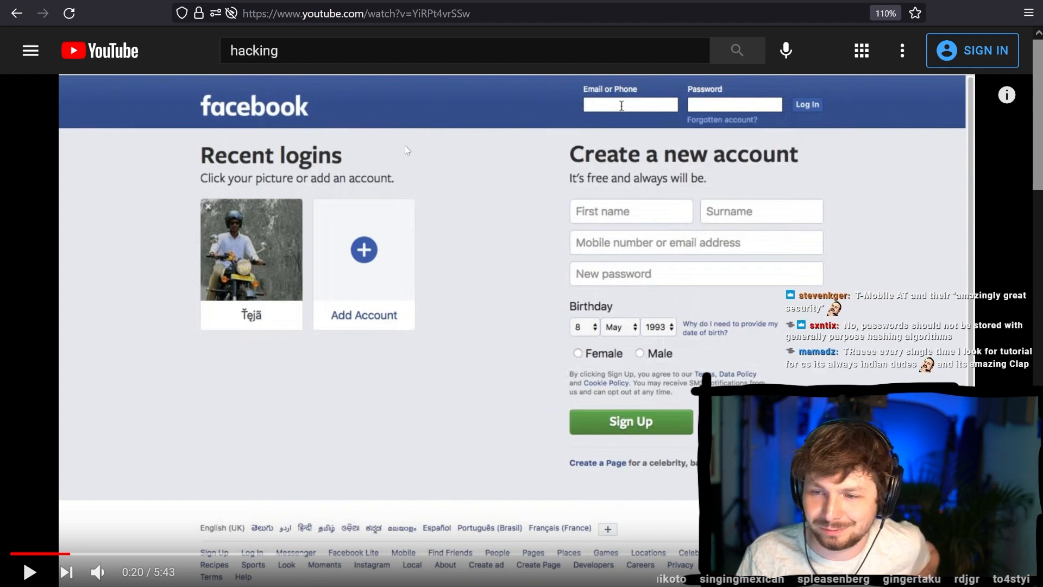
mouse_move(401, 211)
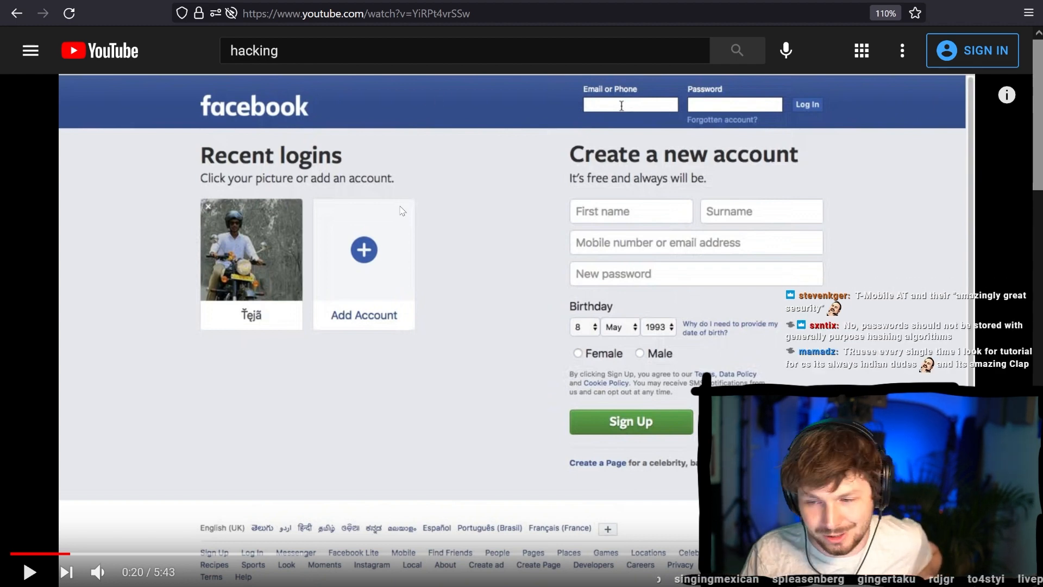
mouse_move(668, 245)
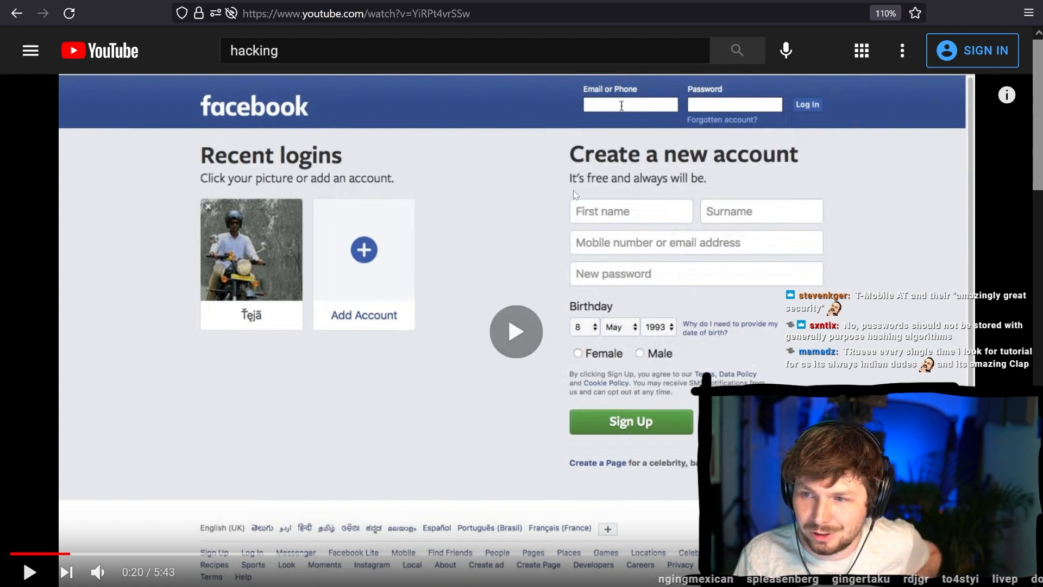
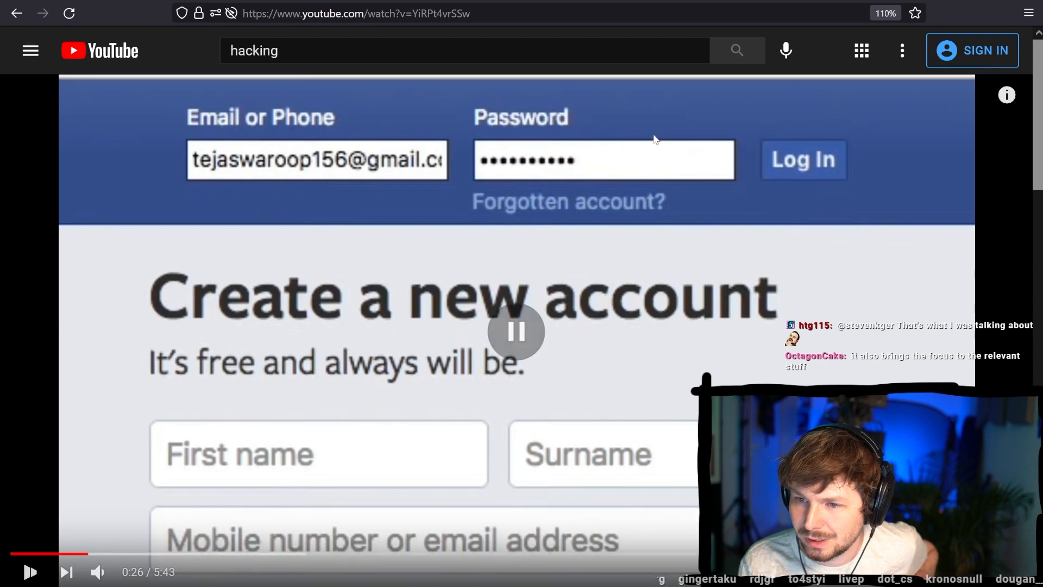
Pause at the filled login fields, then resume into the Facebook's Database slide.
left_click(515, 331)
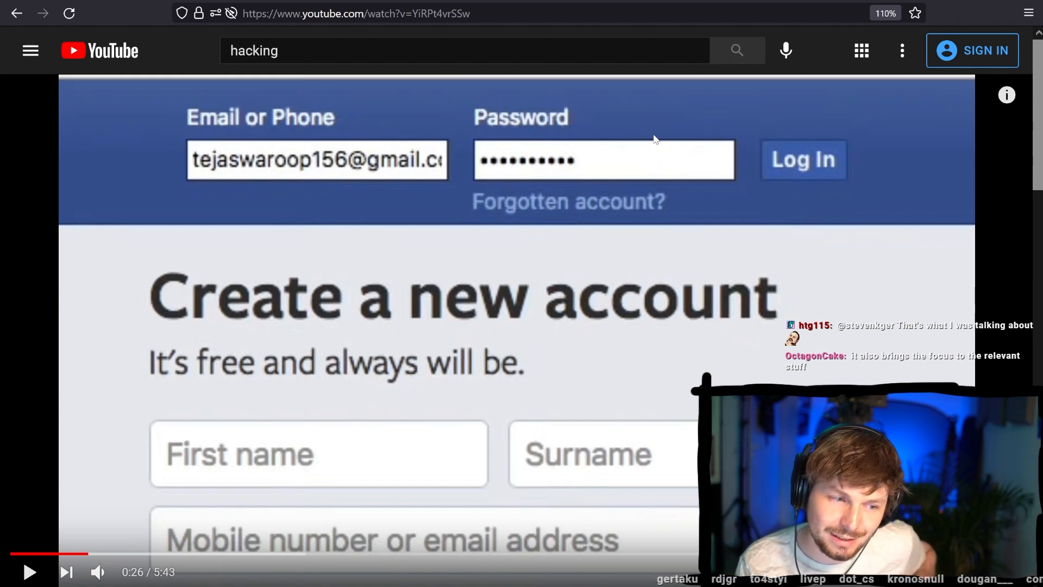
left_click(515, 330)
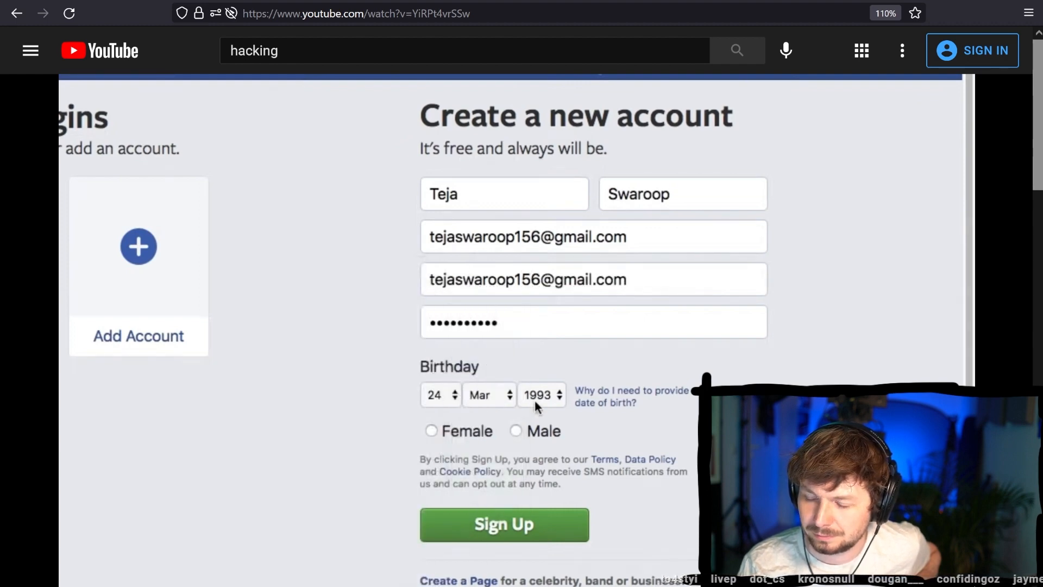
scroll("up", 3)
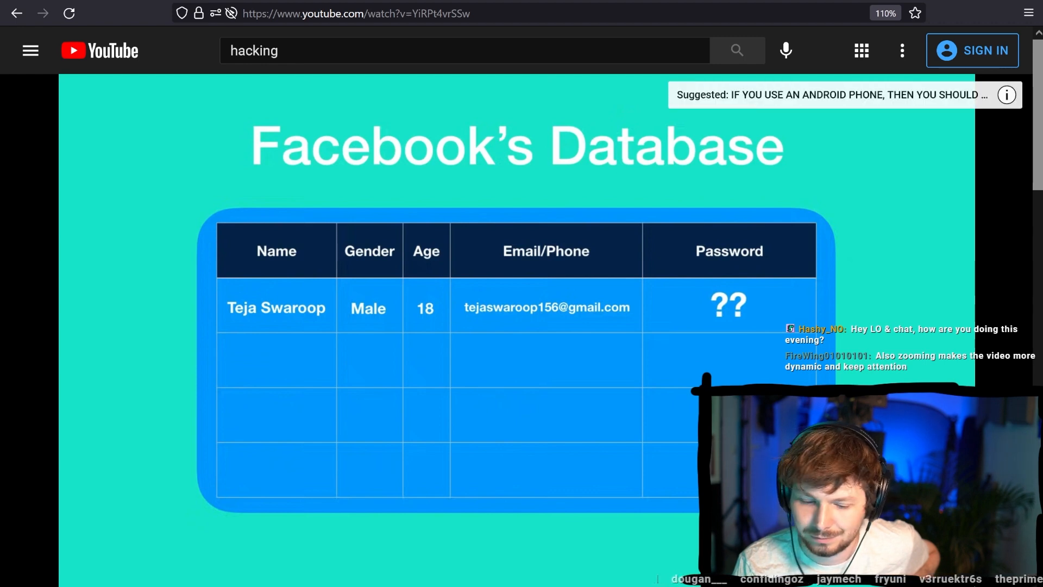
mouse_move(654, 138)
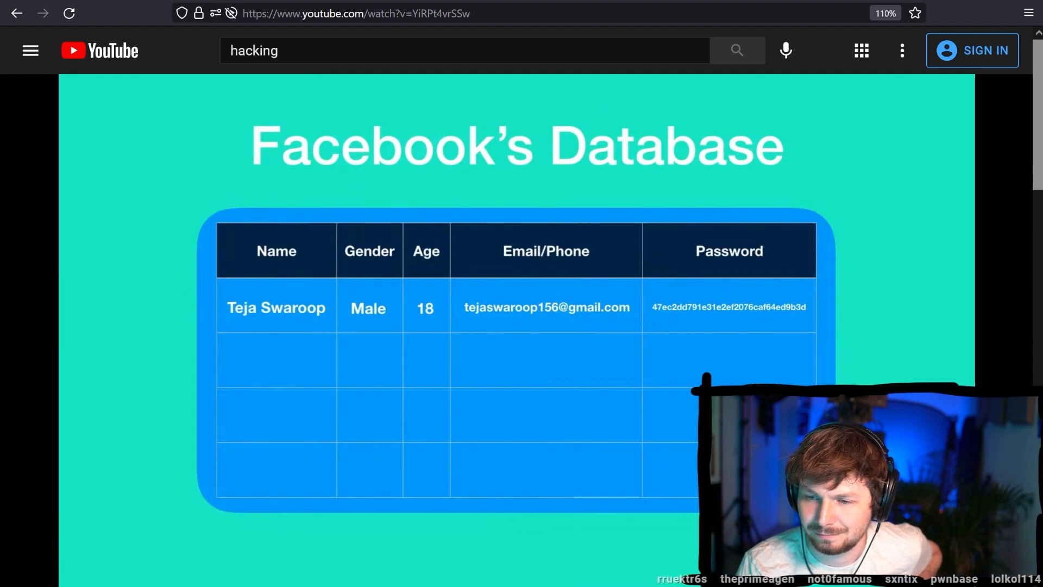
Pause briefly, then continue into the TextEdit/Facebook hash-pasting demo.
left_click(515, 332)
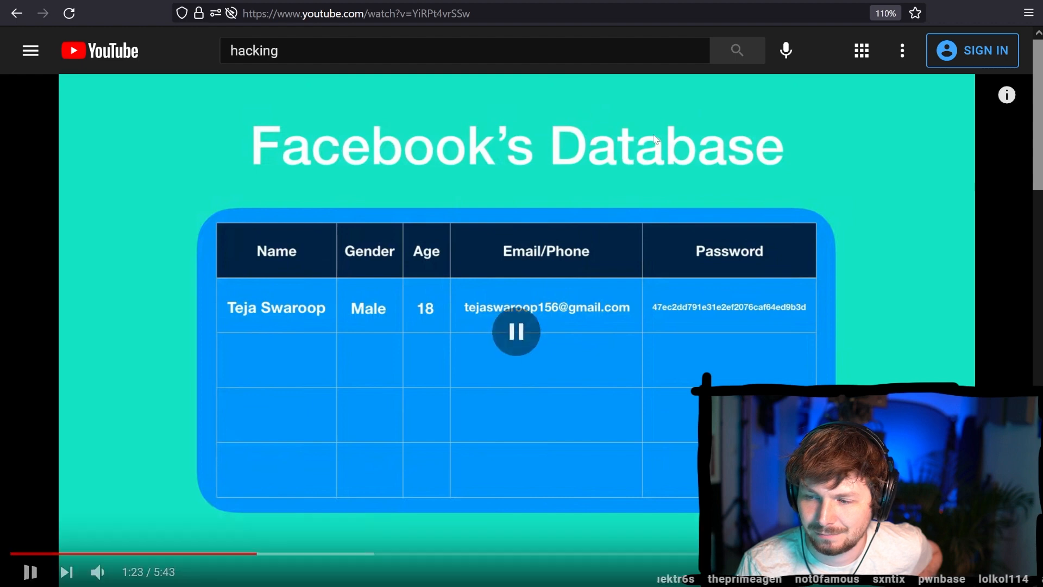
left_click(515, 331)
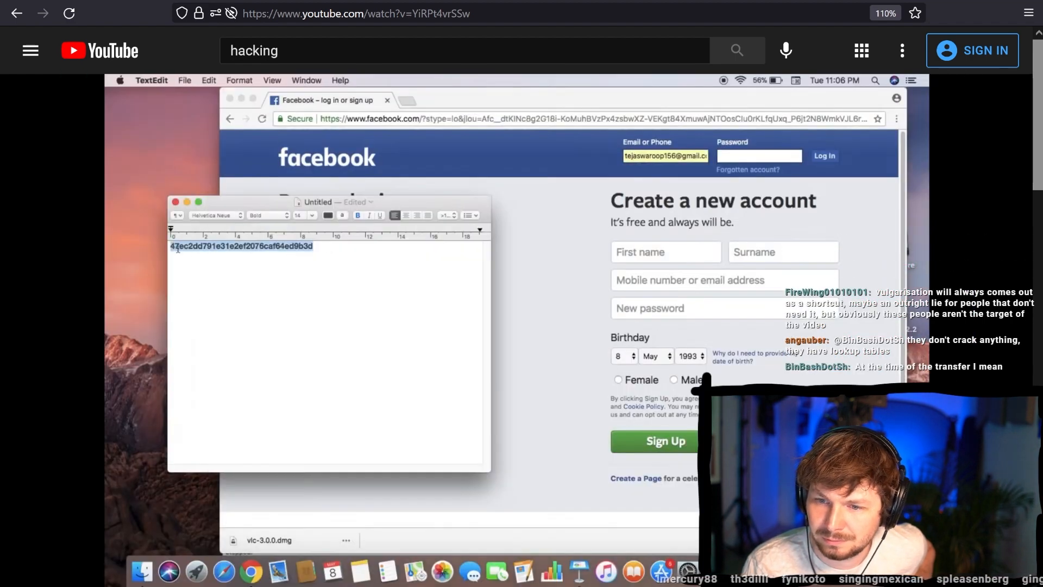
Stop the tutorial at 1:50 on the incorrect-password error after the hash login.
right_click(758, 156)
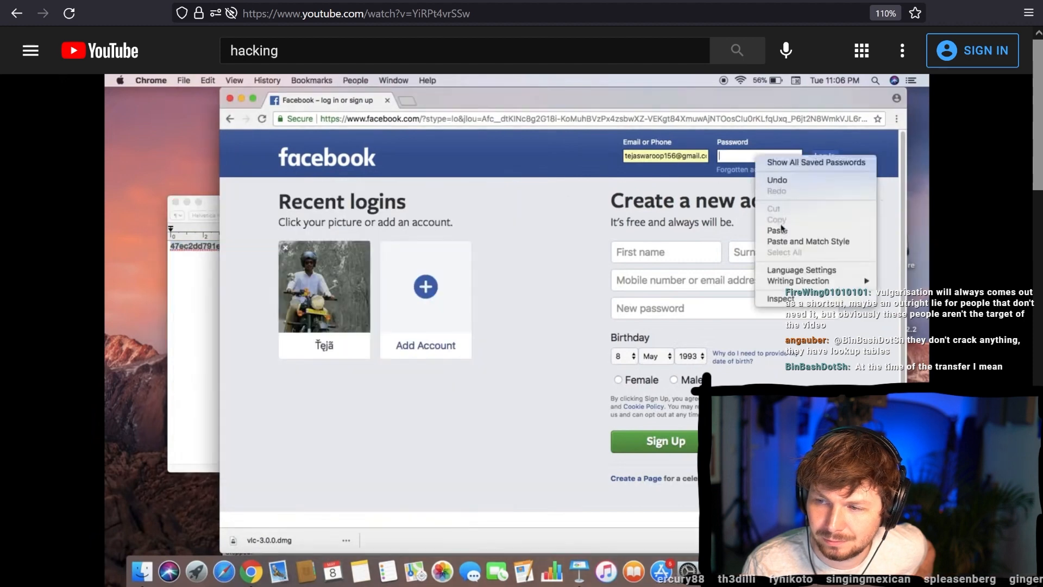
left_click(776, 231)
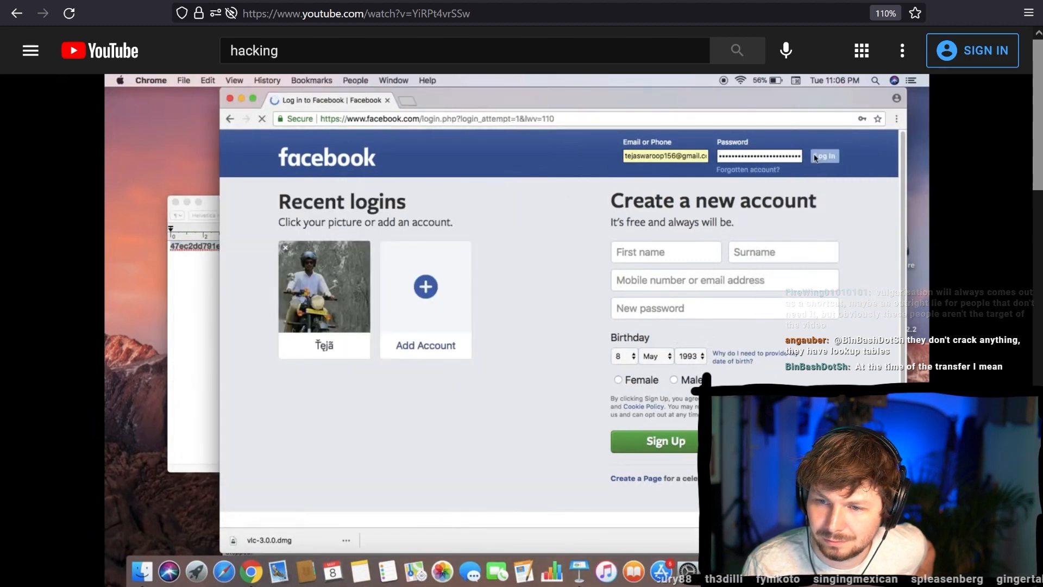
left_click(825, 155)
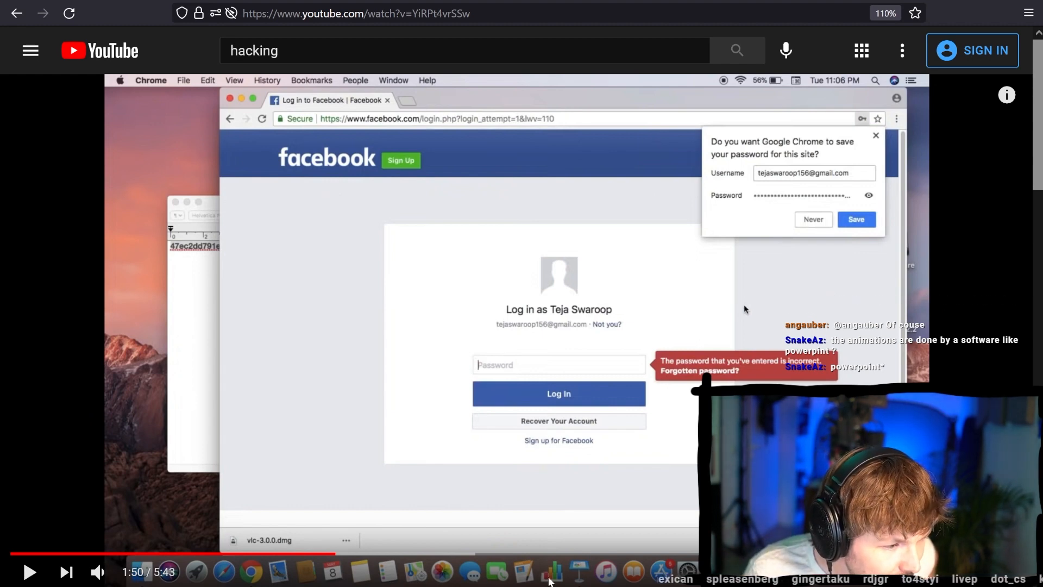
mouse_move(586, 67)
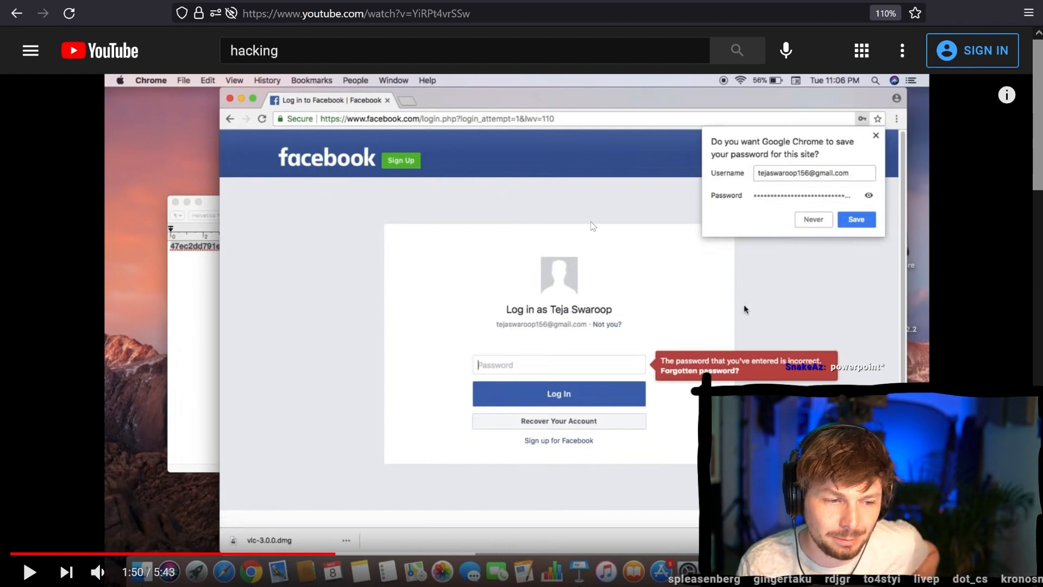
left_click(29, 572)
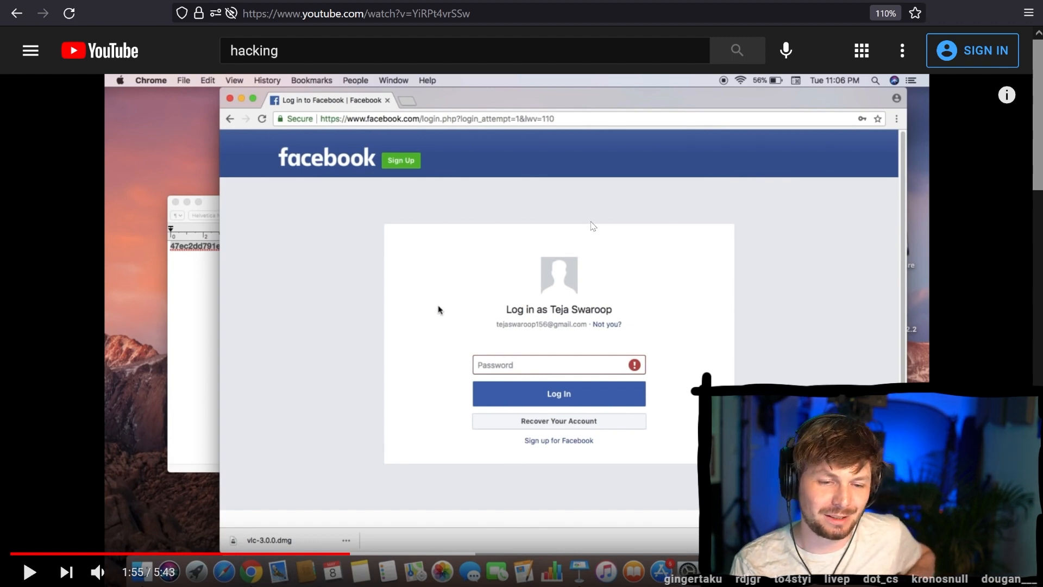
left_click(520, 332)
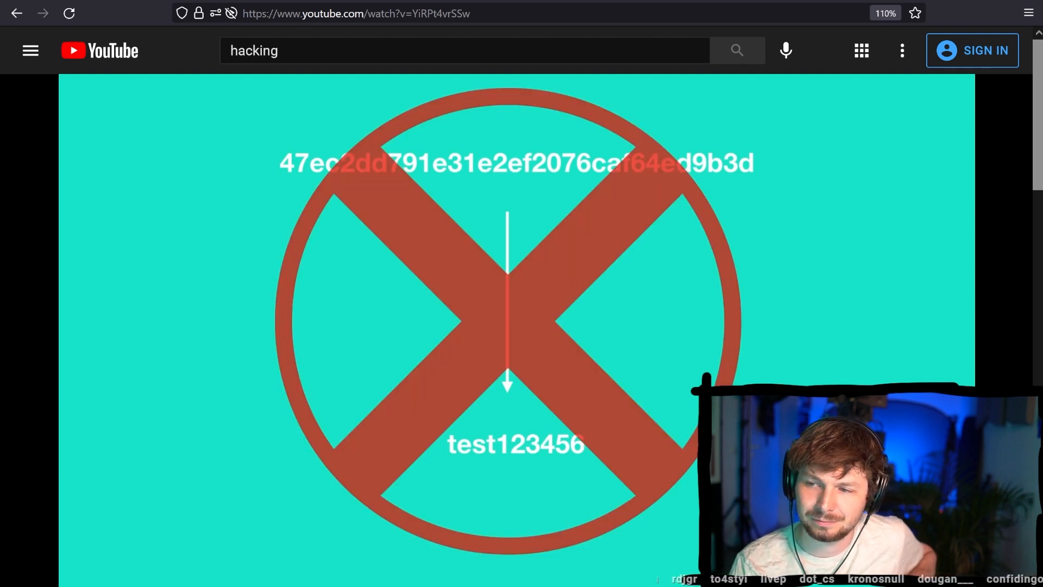
Pause at 2:05 on the crossed-out hash slide, then continue into the CrackStation demo.
left_click(516, 333)
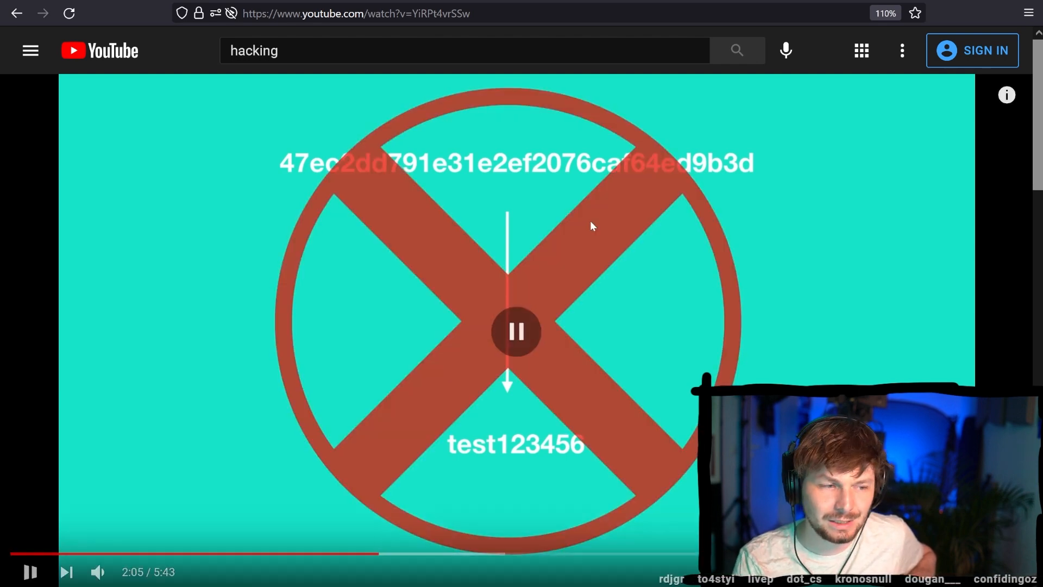
left_click(517, 332)
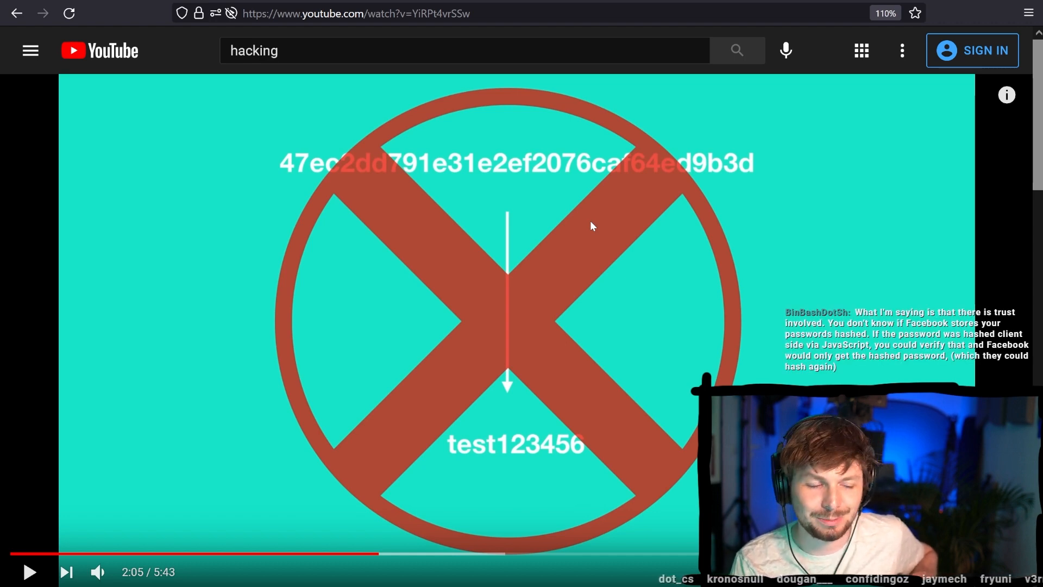
left_click(521, 332)
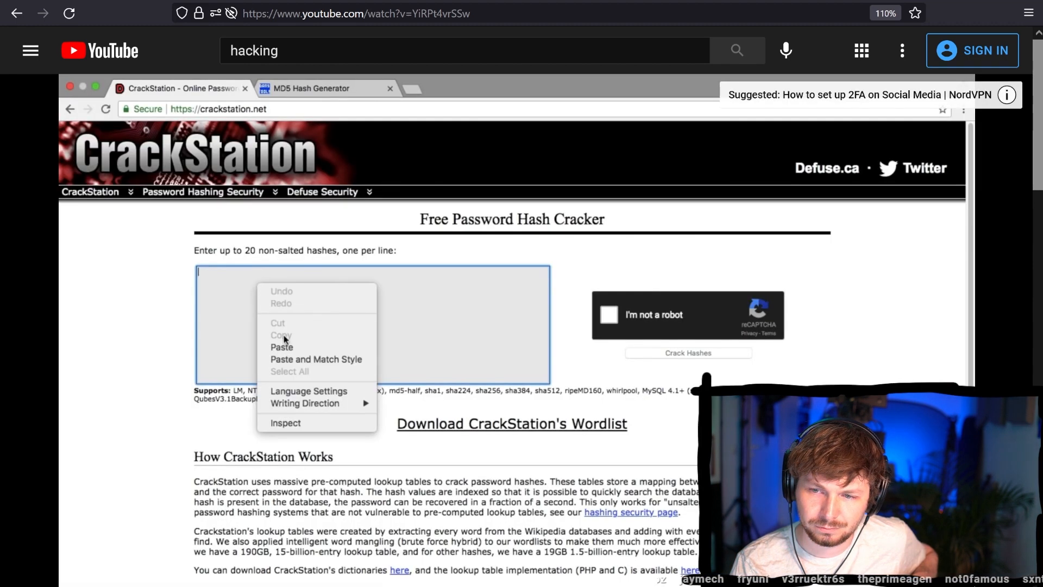
Watch CrackStation crack the pasted hash as a green exact md5 match.
left_click(281, 346)
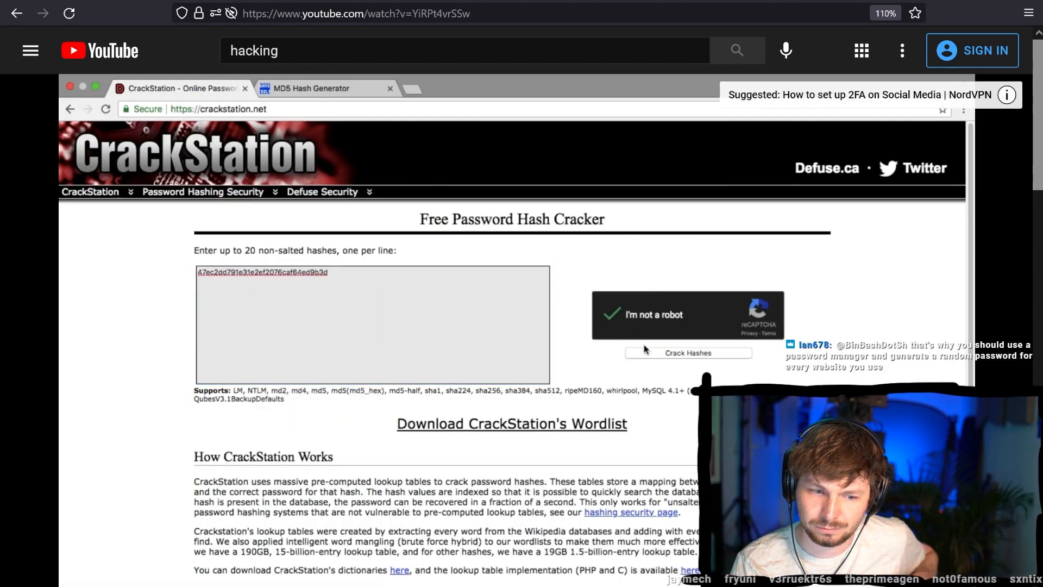
left_click(687, 352)
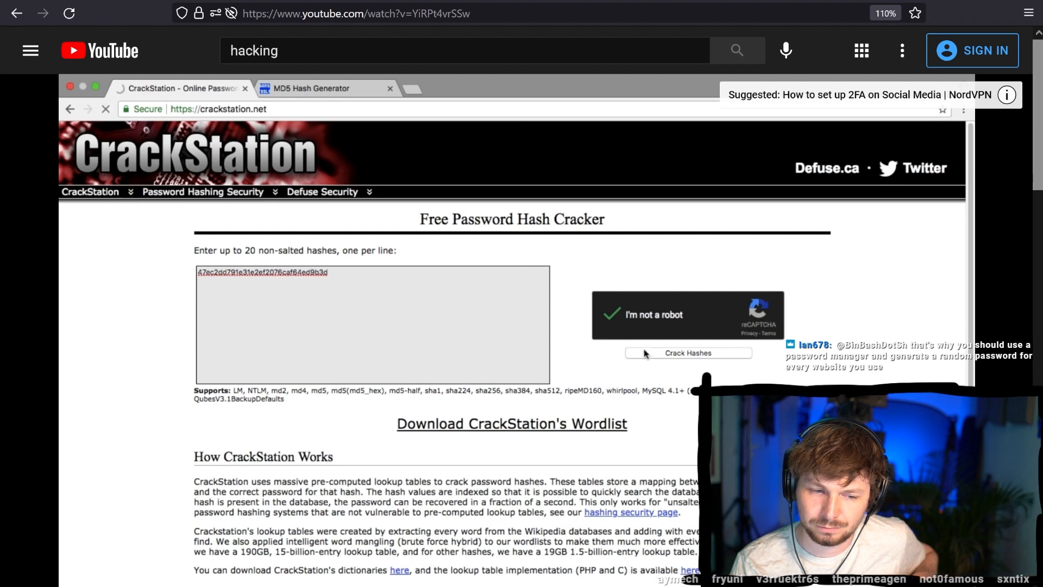
left_click(689, 352)
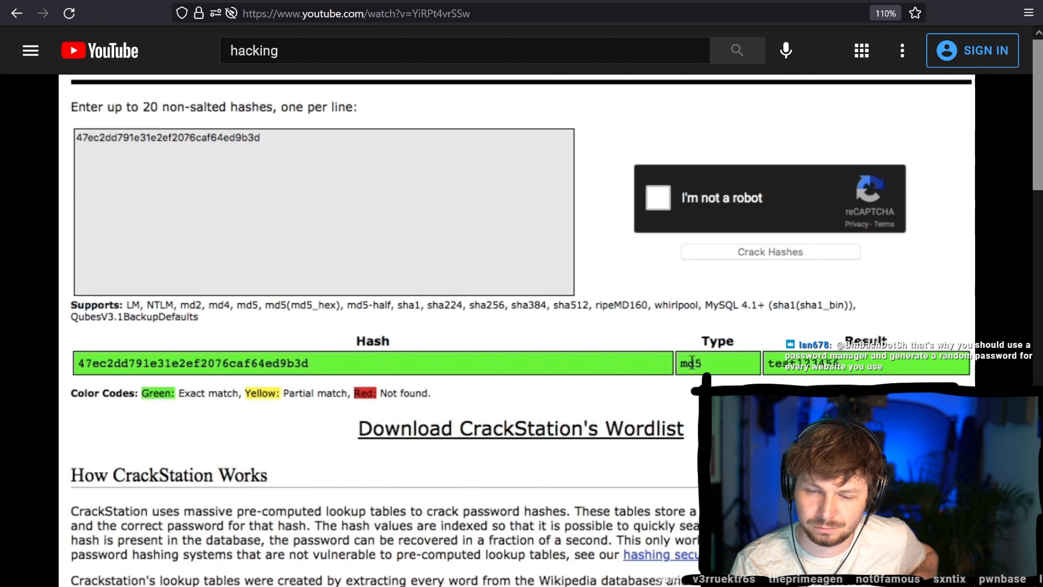
mouse_move(652, 389)
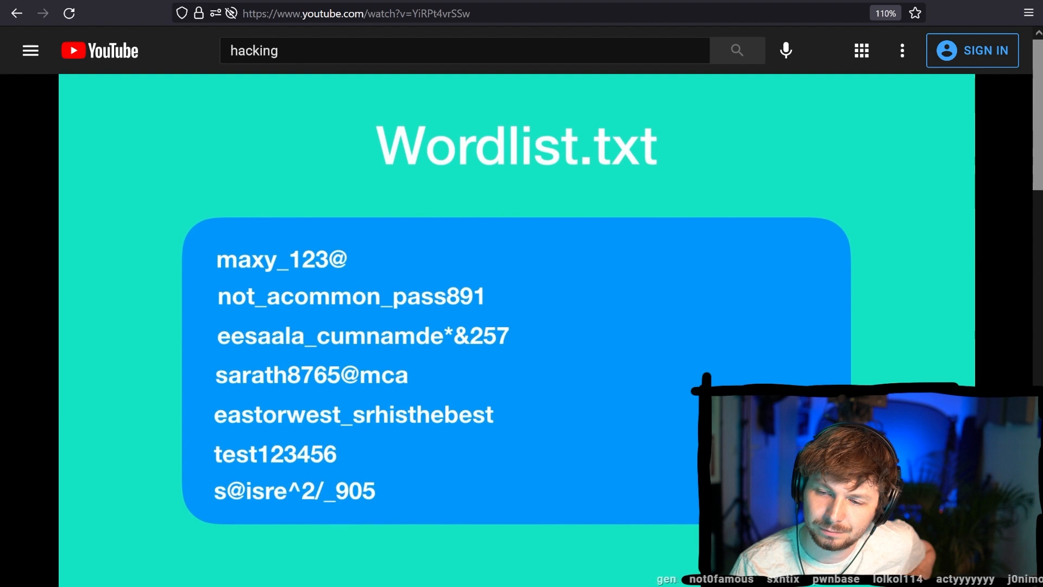
left_click(515, 331)
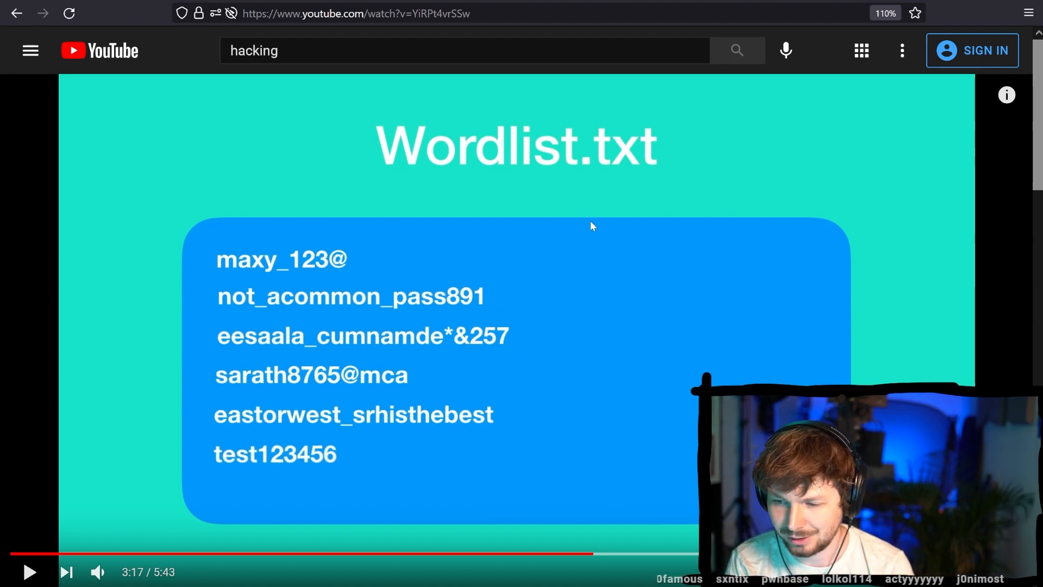
left_click(515, 330)
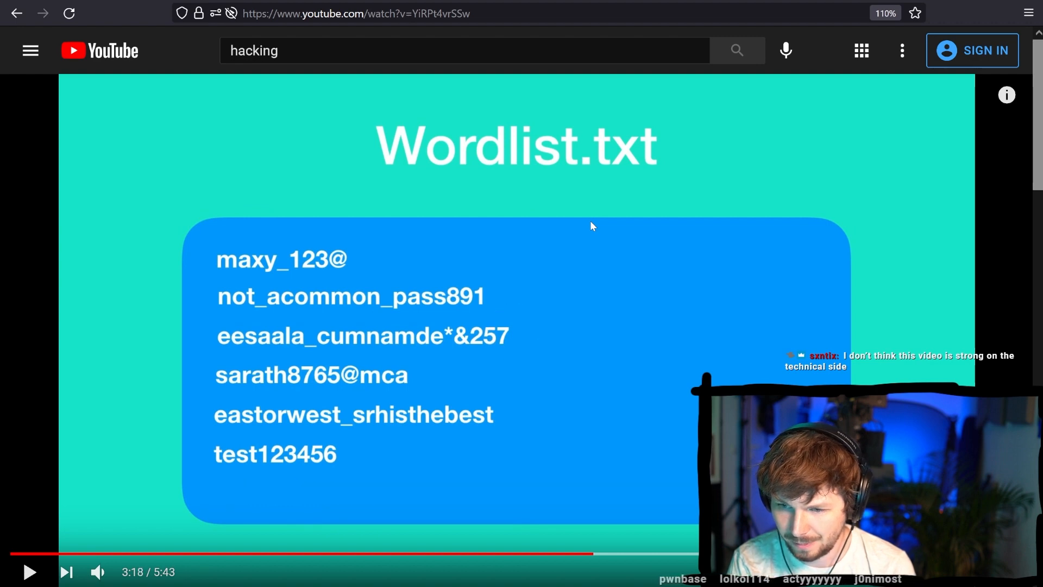
left_click(517, 332)
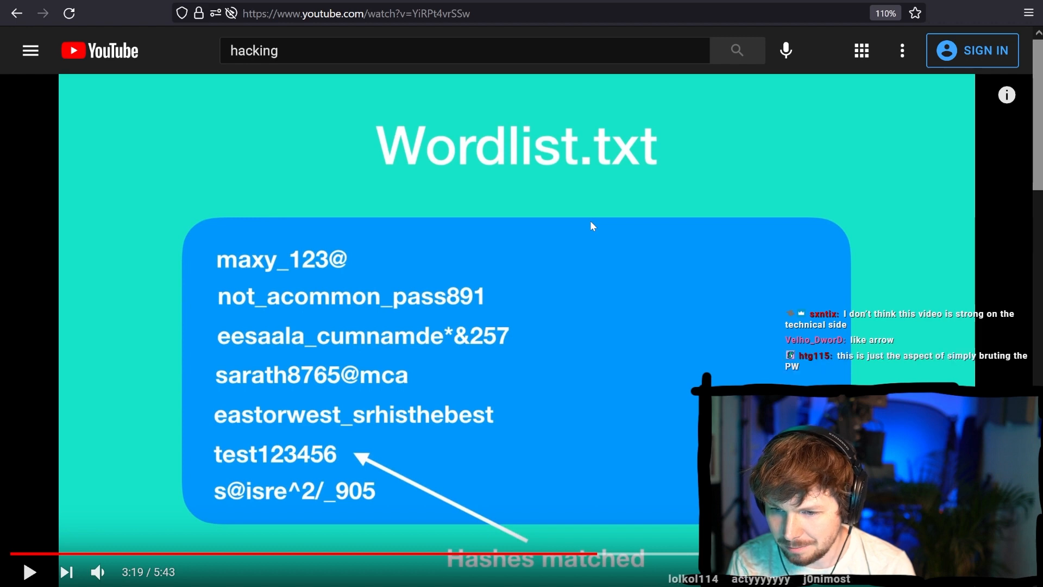
left_click(515, 331)
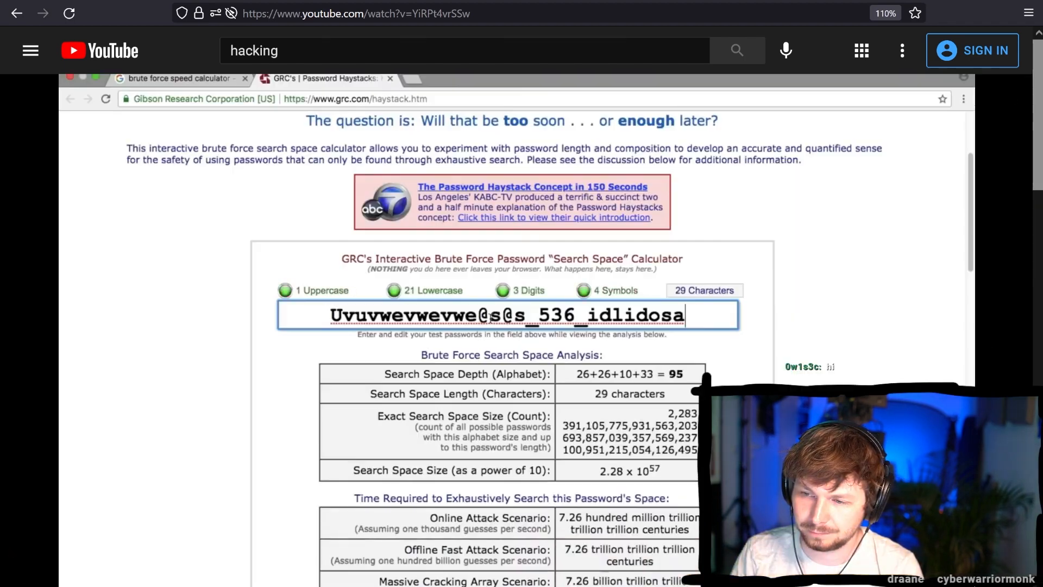
scroll("down", 3)
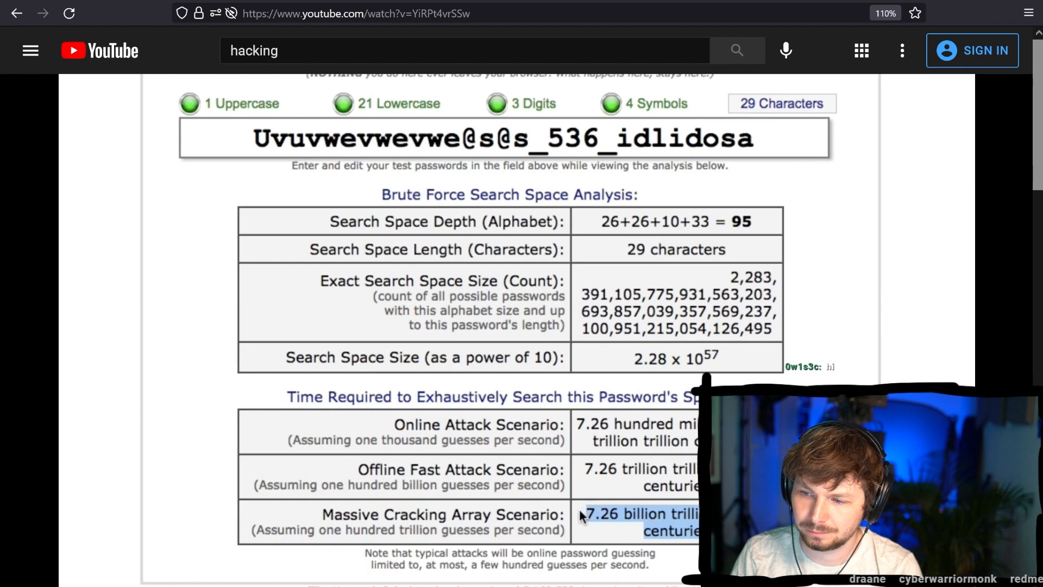
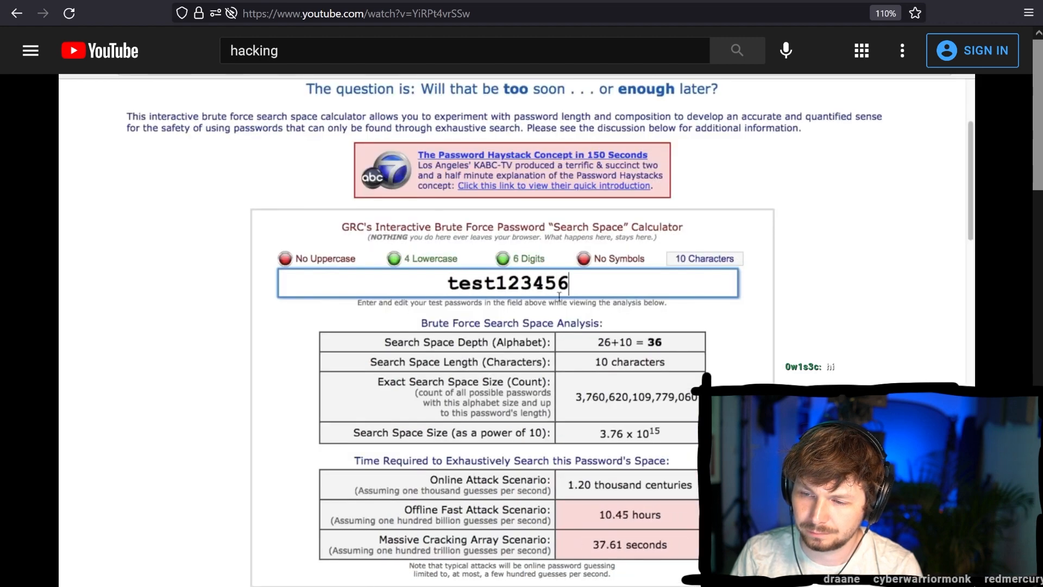
scroll("down", 3)
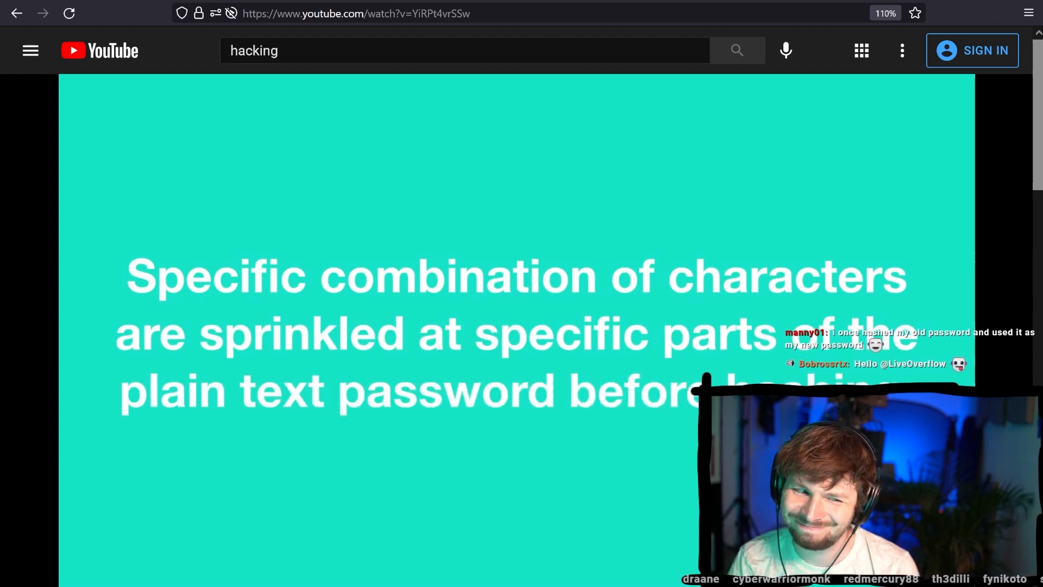
Pause the video on the salting slide around 4:49, then resume playback to the Salting Algorithm diagram at 4:59.
left_click(521, 333)
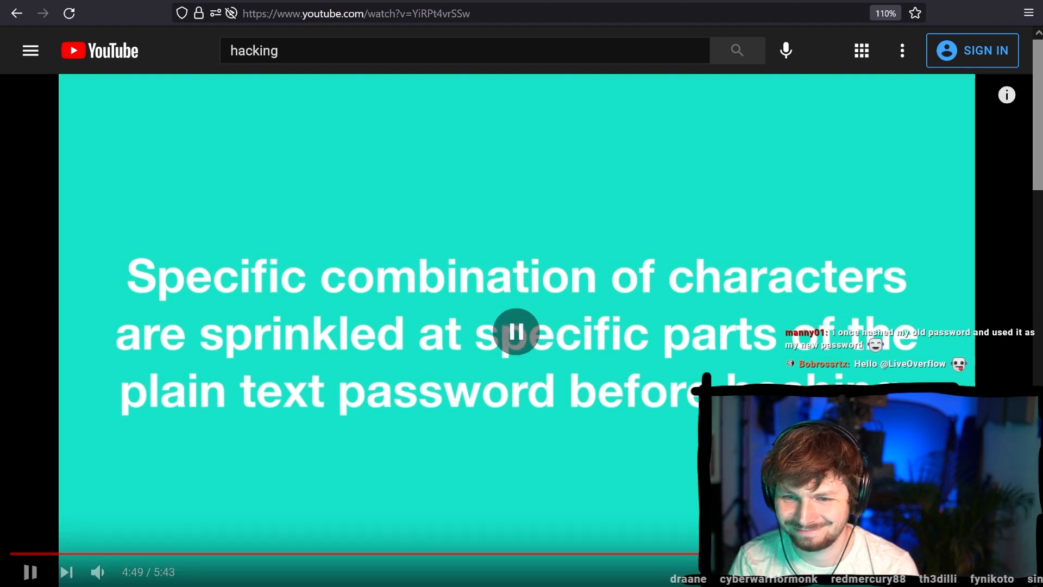
left_click(517, 333)
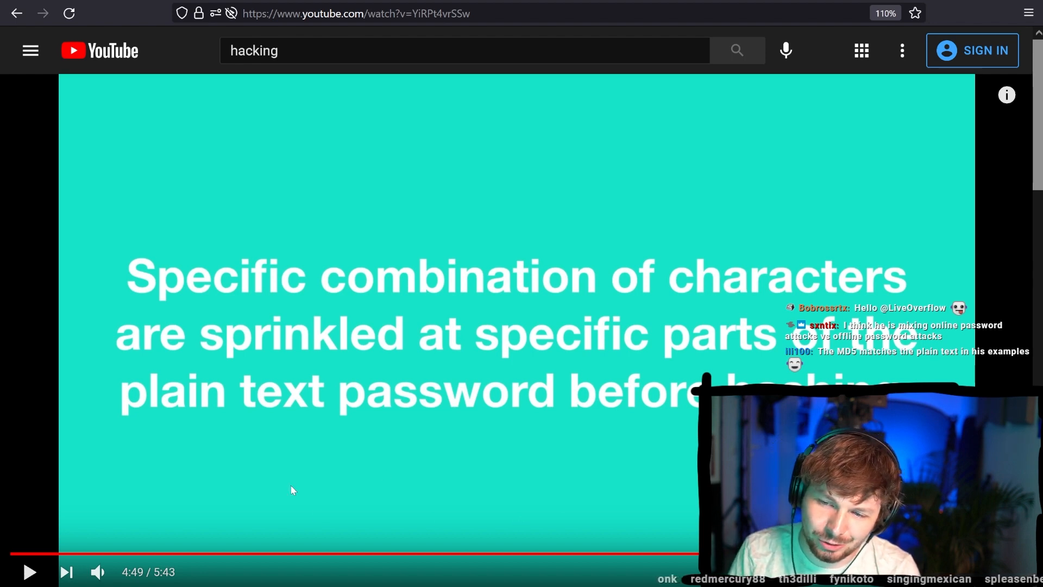
mouse_move(363, 459)
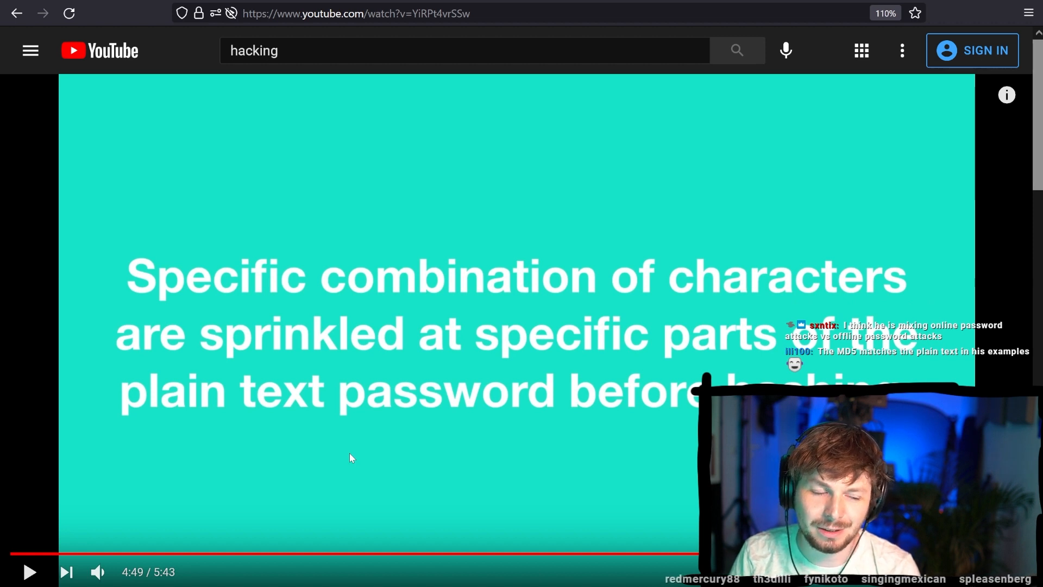
mouse_move(329, 462)
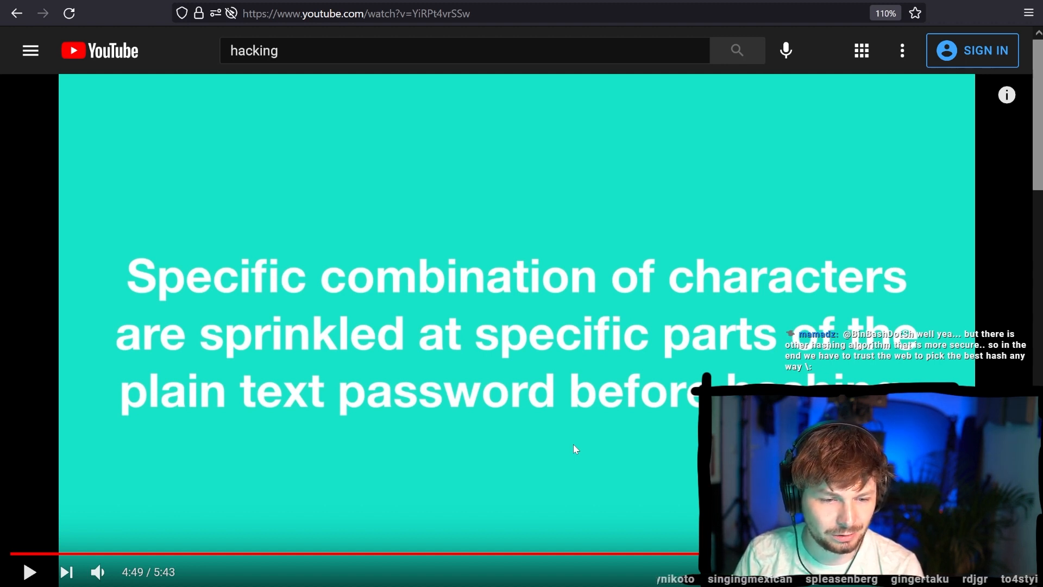
left_click(28, 572)
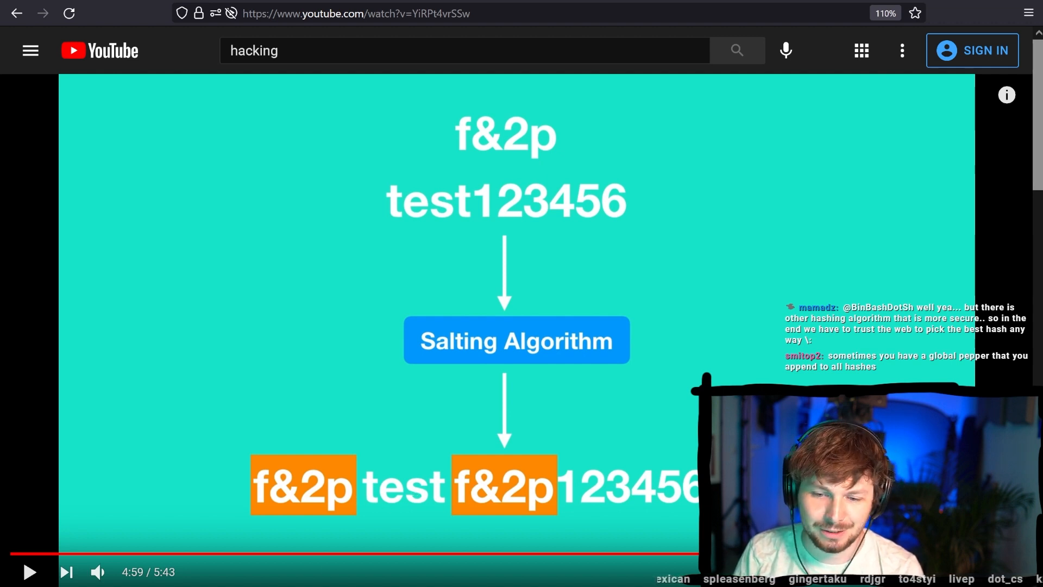
Reveal the video title and let playback run to the 5:42 end screen with suggested videos.
scroll("down", 3)
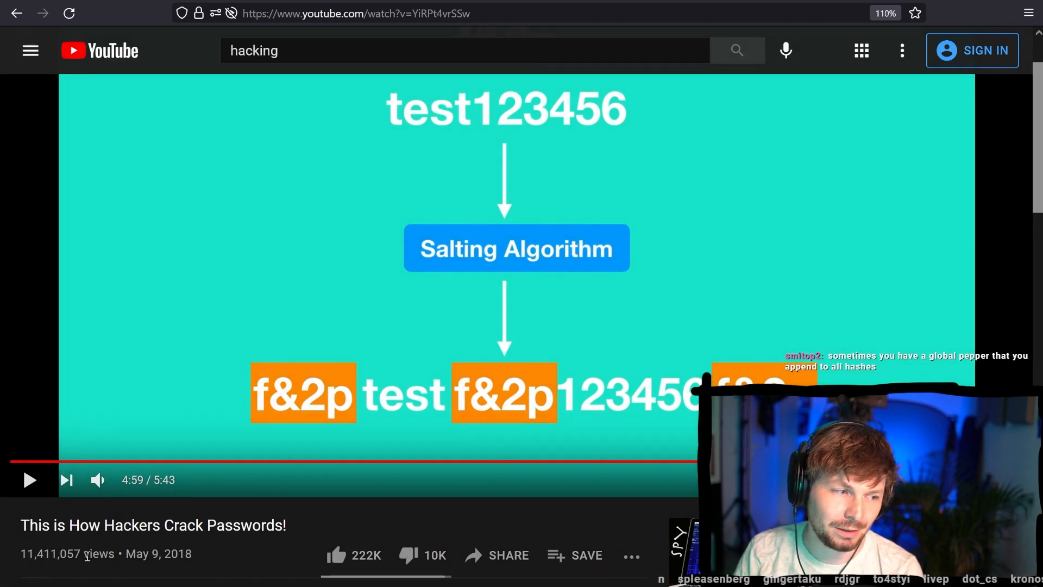
double_click(51, 553)
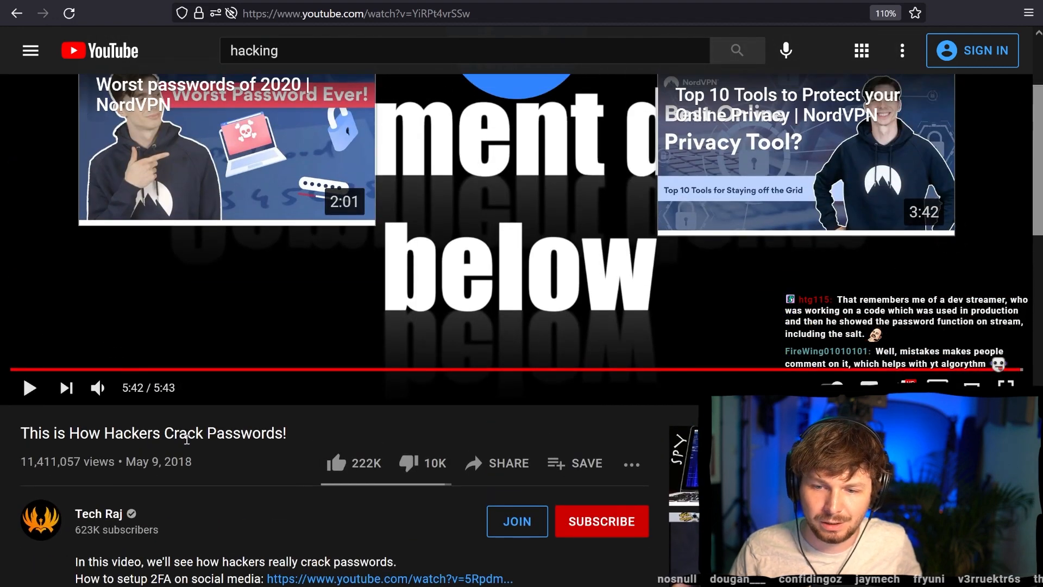
Scroll down past the description into the video's comments section.
scroll("down", 3)
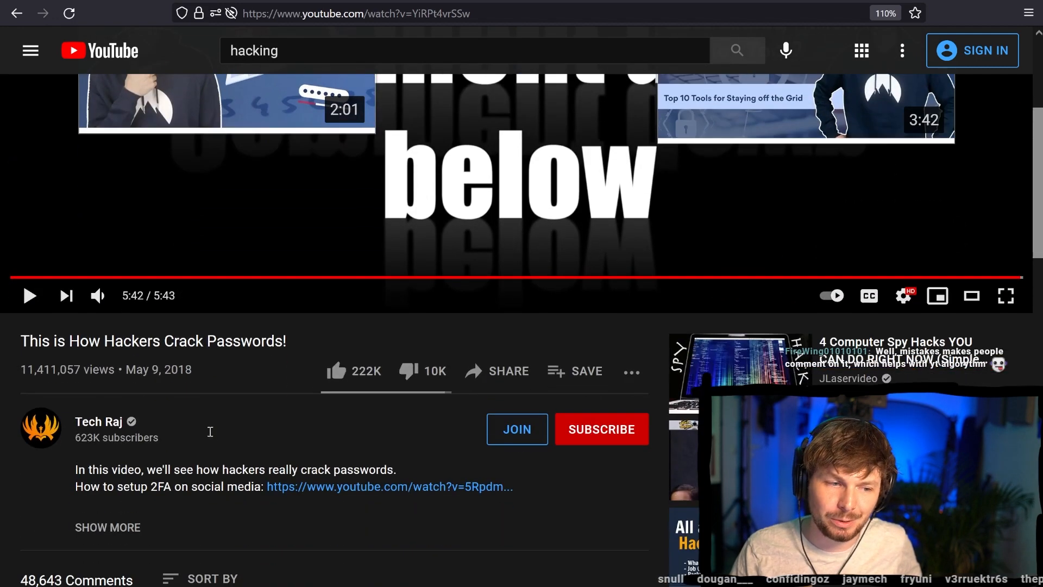
scroll("down", 3)
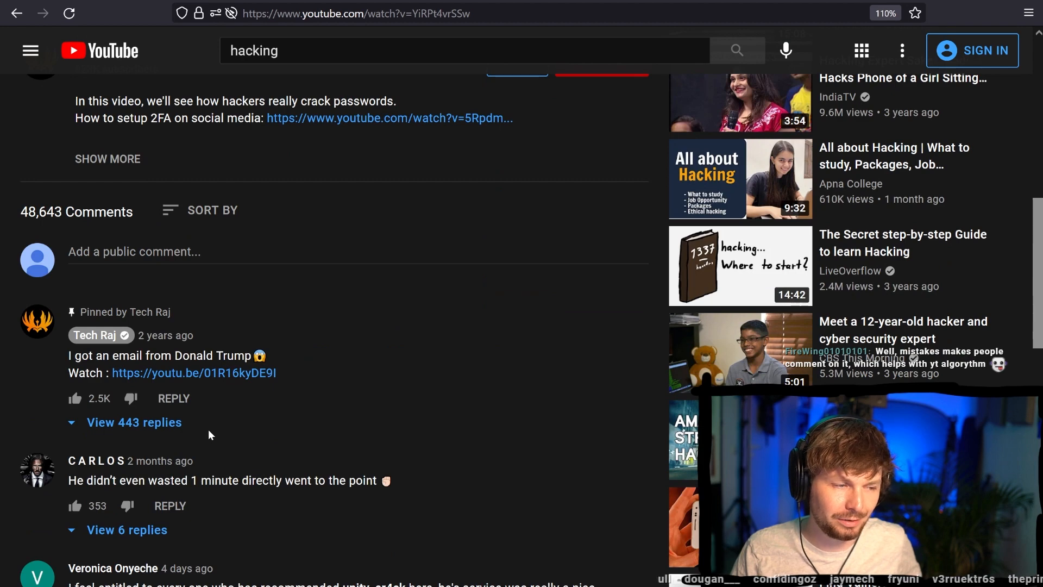
scroll("down", 3)
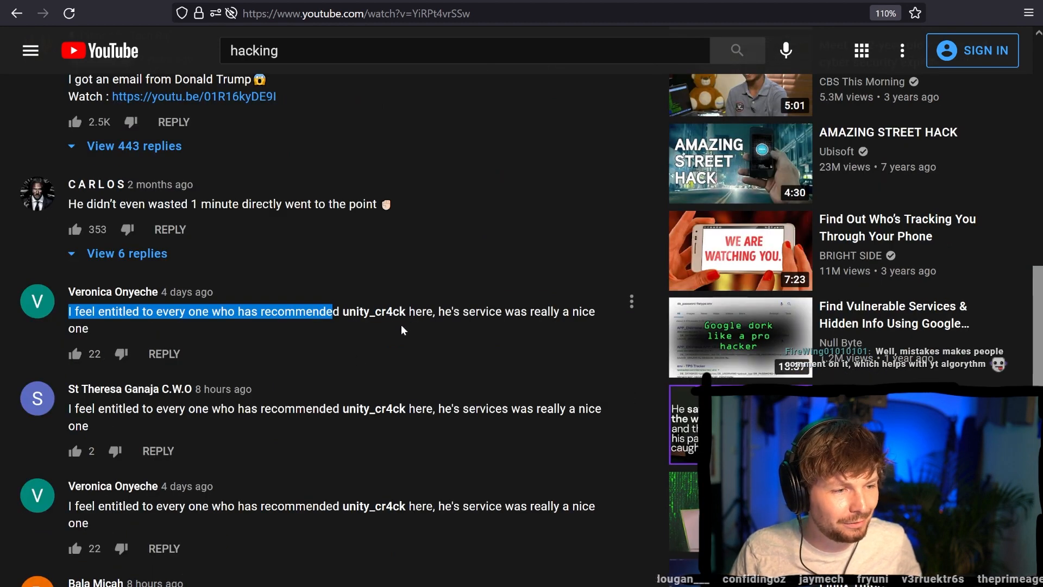
scroll("down", 3)
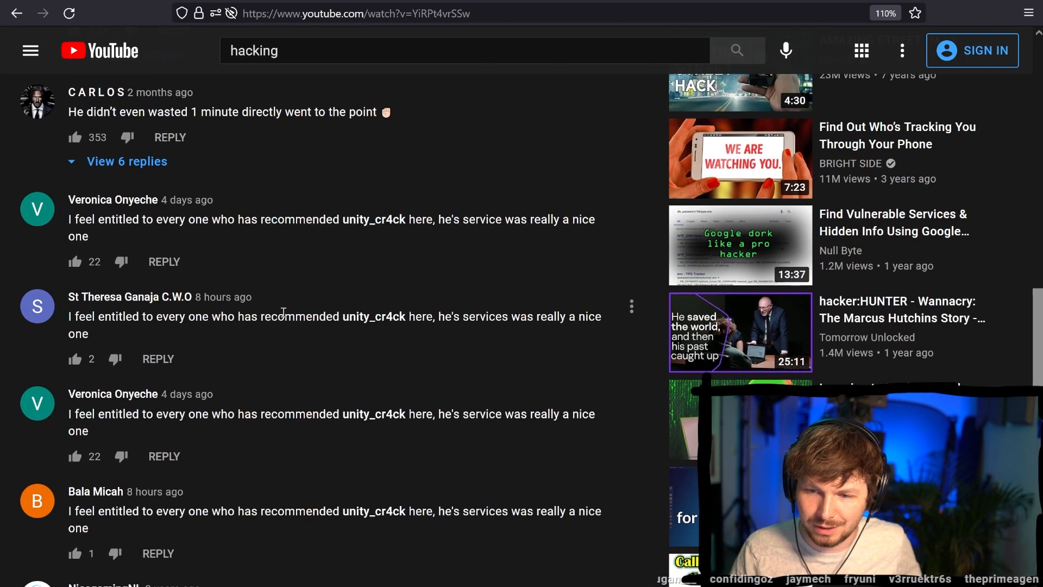
scroll("down", 3)
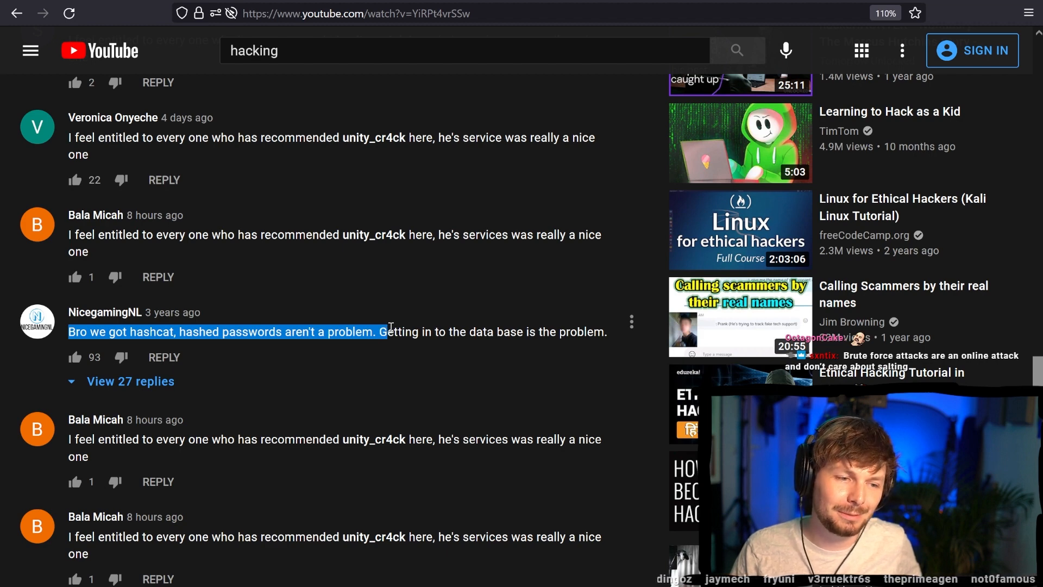
Expand the 27 replies under the hashcat comment and scroll through the spam hacker-service posts.
left_click(130, 381)
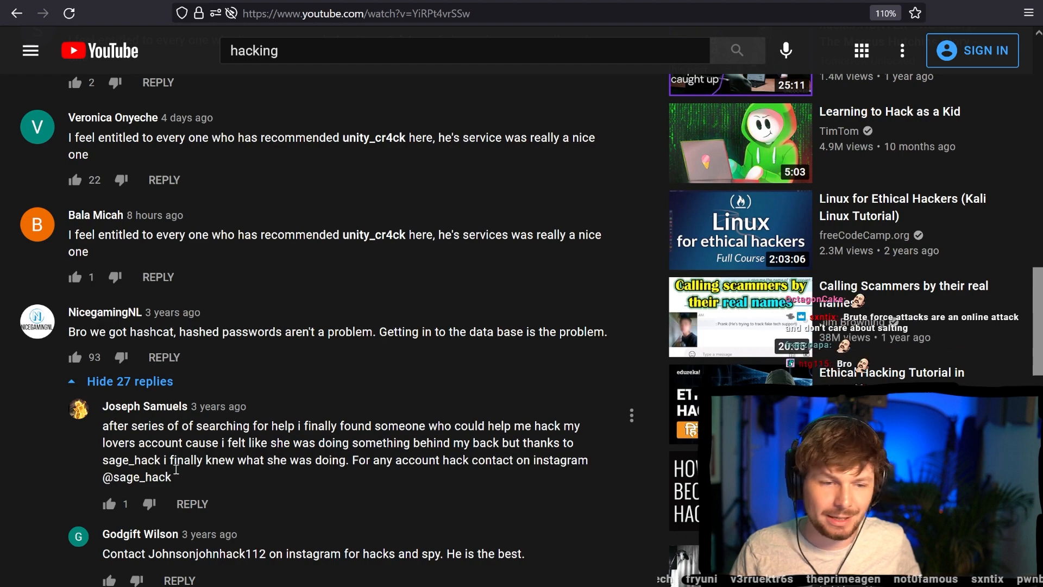
scroll("down", 3)
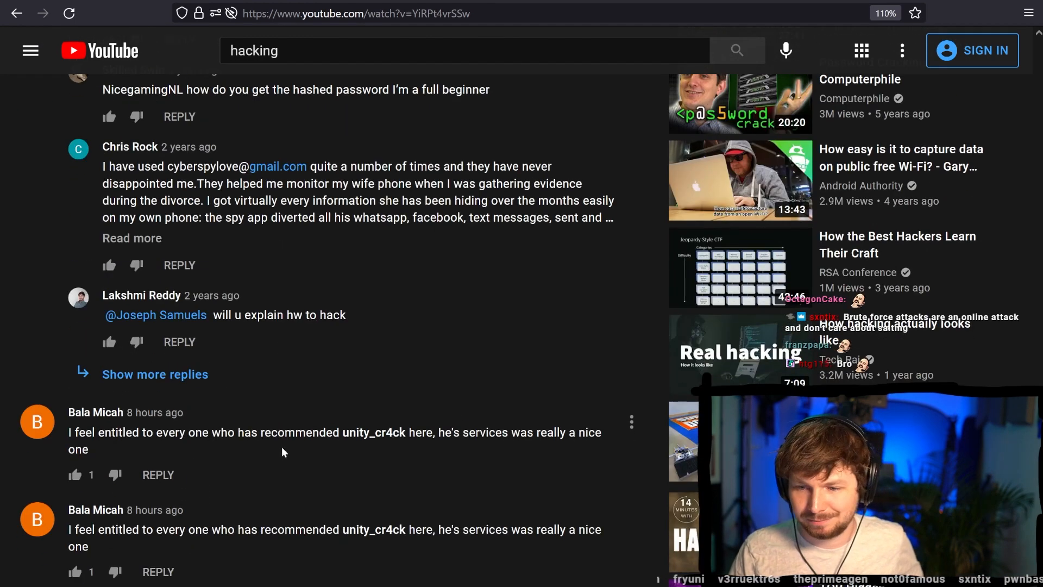
scroll("down", 3)
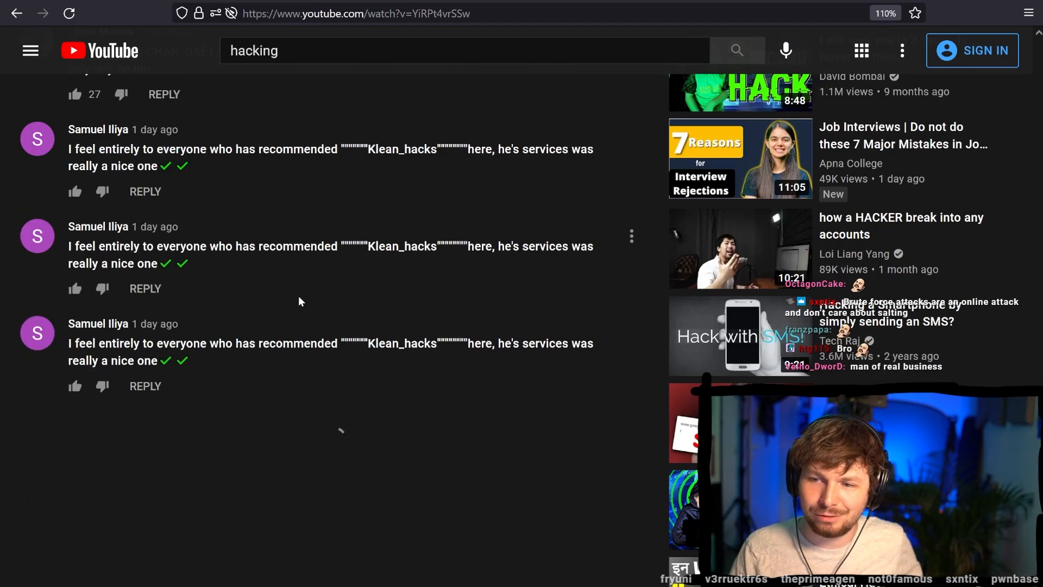